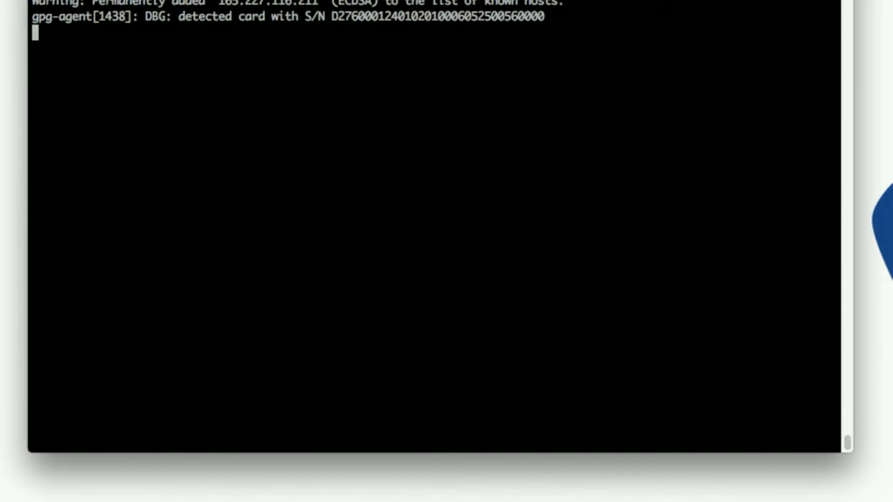
# Run apt-get update && apt-get install git docker.io to install git and Docker.
pyautogui.write('ap')
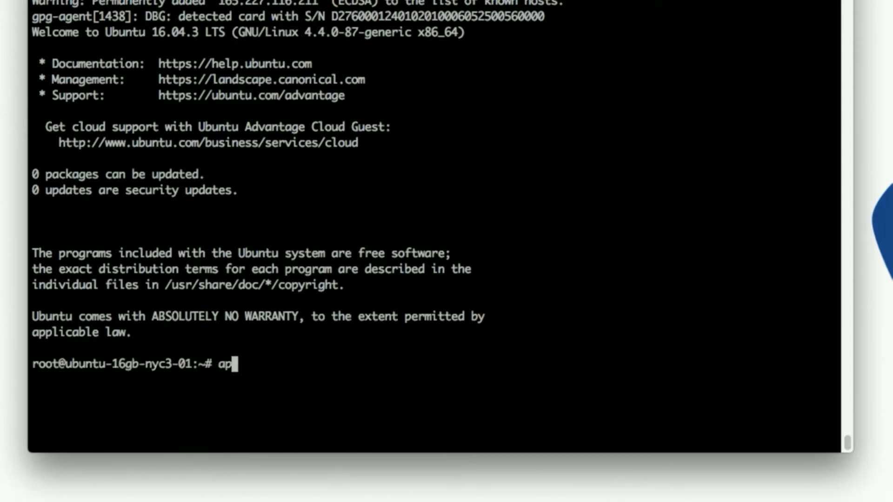
pyautogui.write('t-get update')
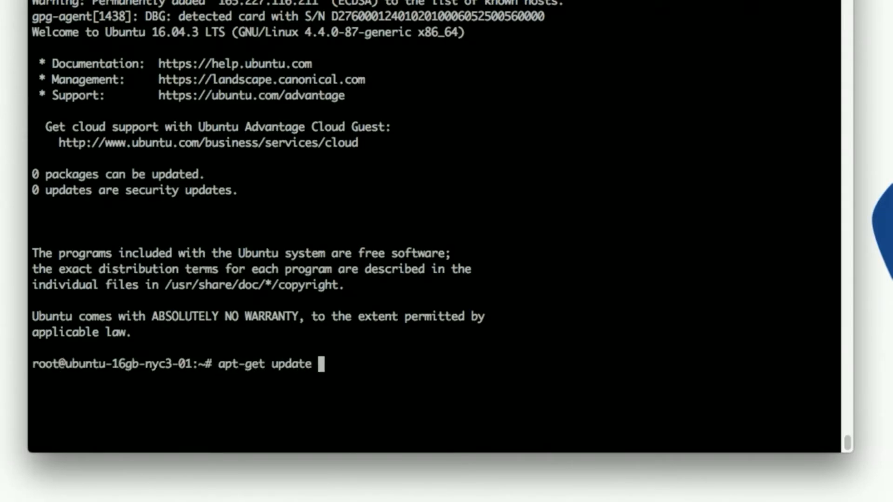
pyautogui.write('&& apt-g')
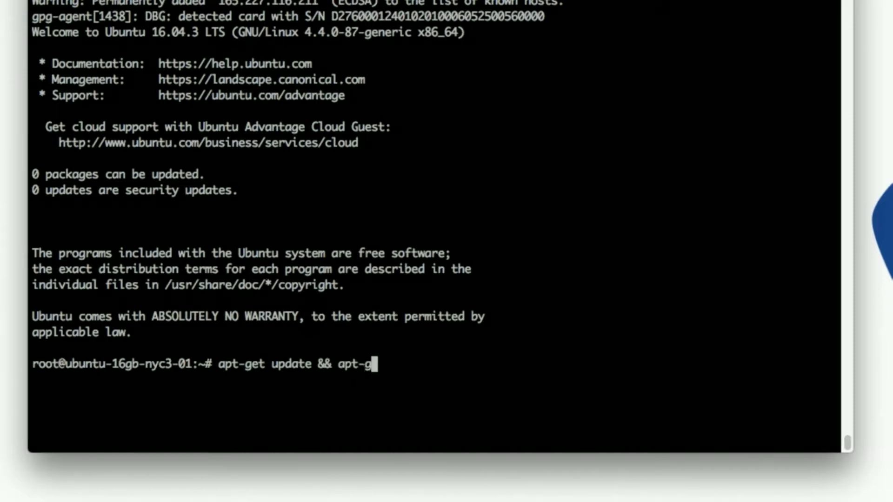
pyautogui.write('et')
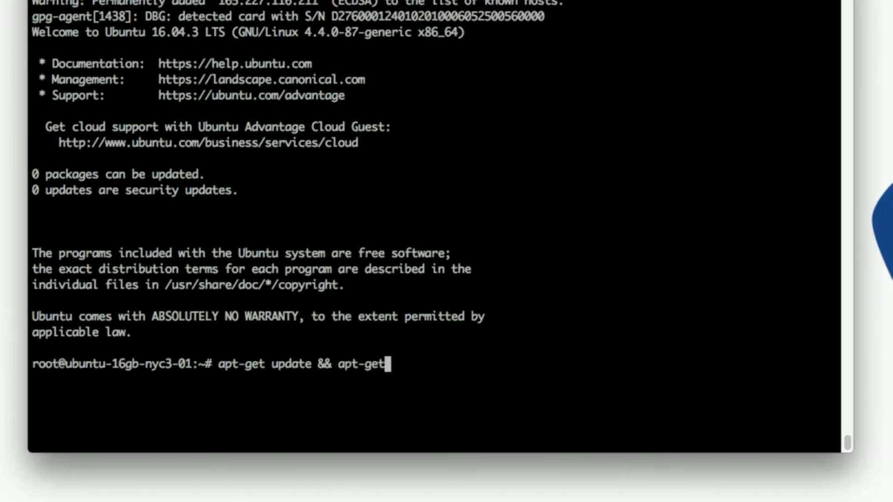
pyautogui.write('install git')
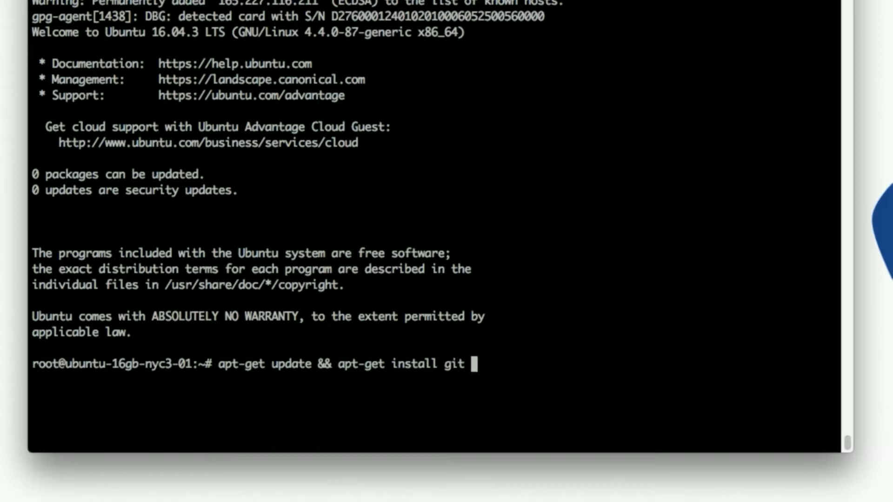
pyautogui.write('docker.io')
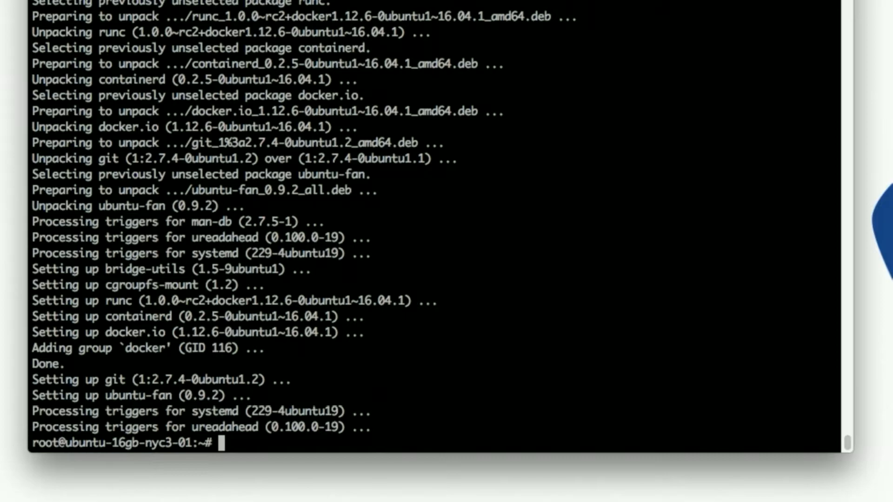
pyautogui.write('git clone')
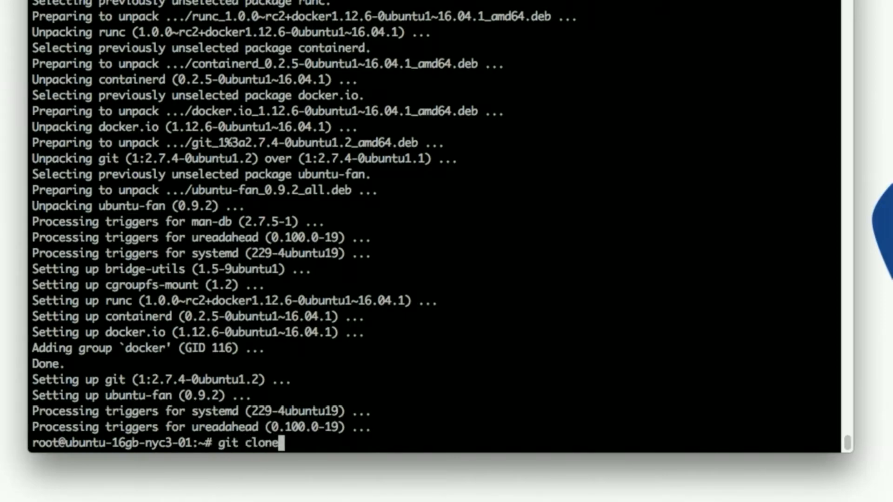
pyautogui.write('https://')
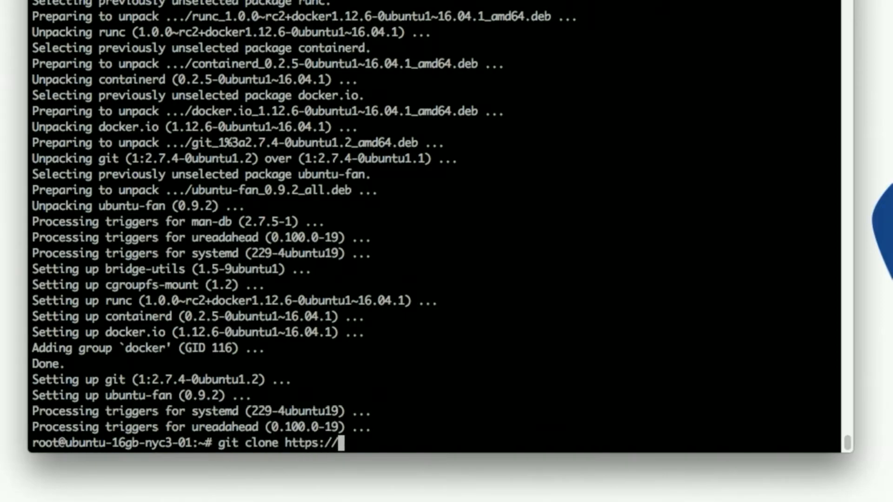
pyautogui.write('github.com')
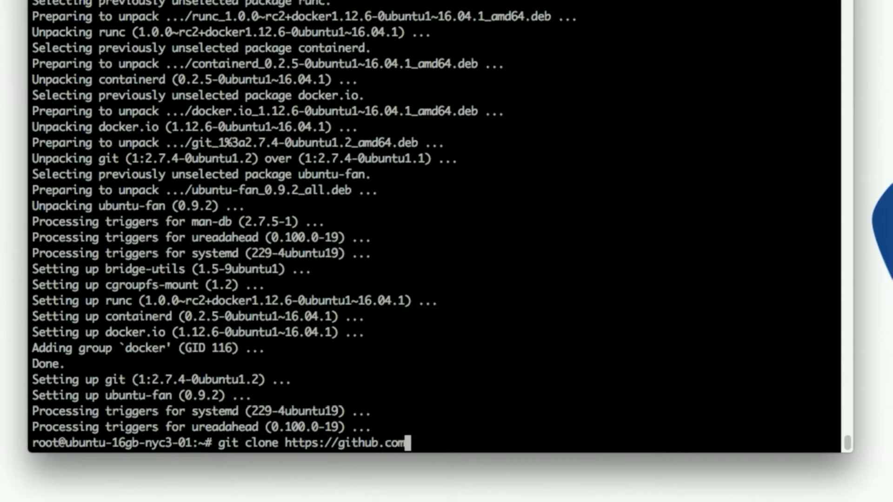
pyautogui.write('/steemit/steem')
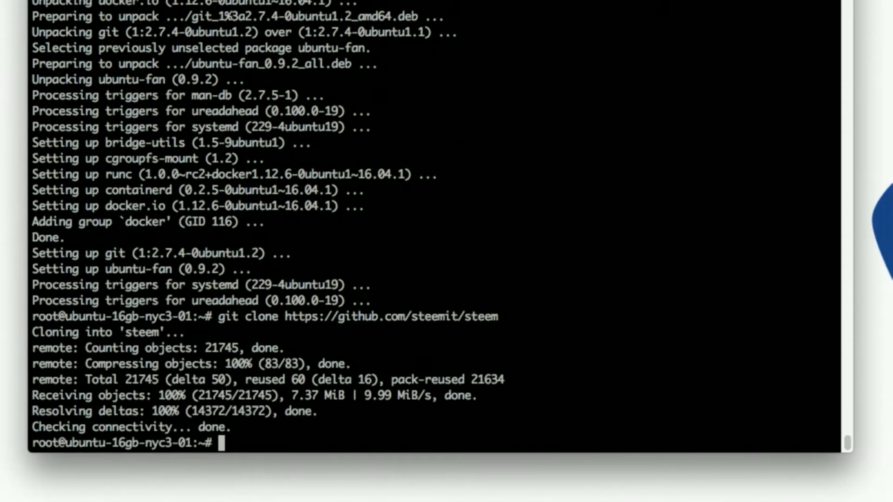
# List the directory, change into the steem folder and begin the docker command.
pyautogui.write('ls')
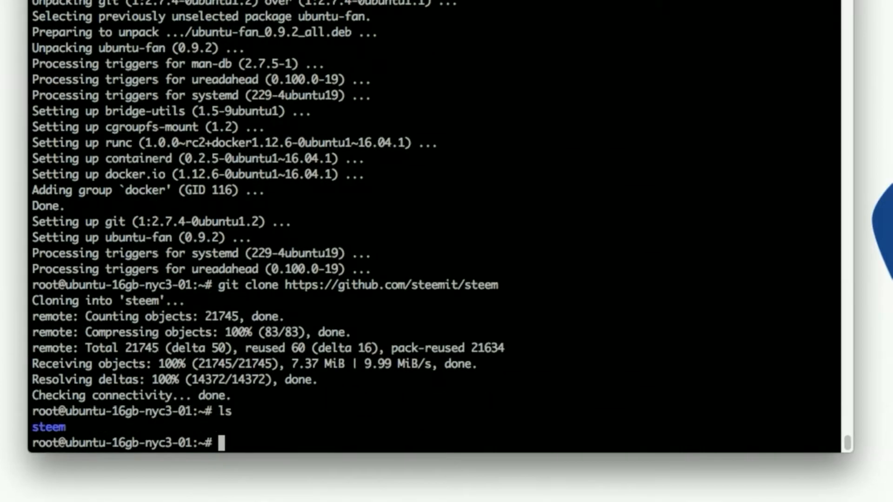
pyautogui.write('cd steem')
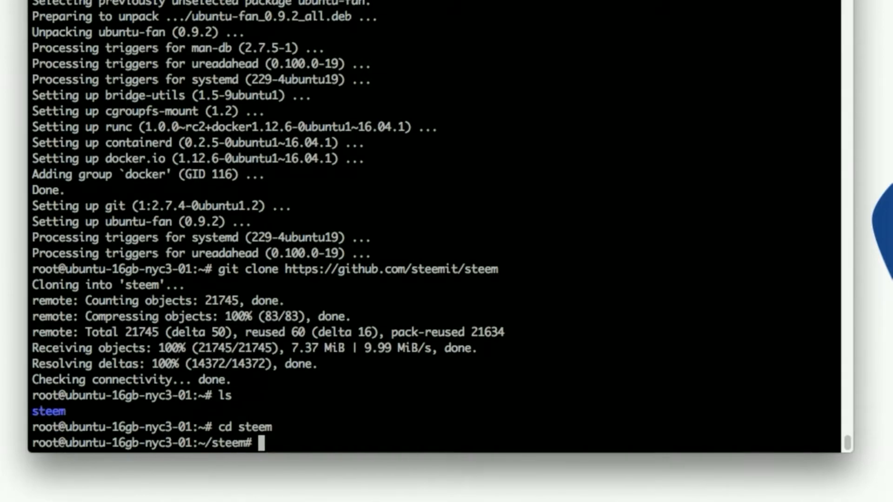
pyautogui.write('docker build')
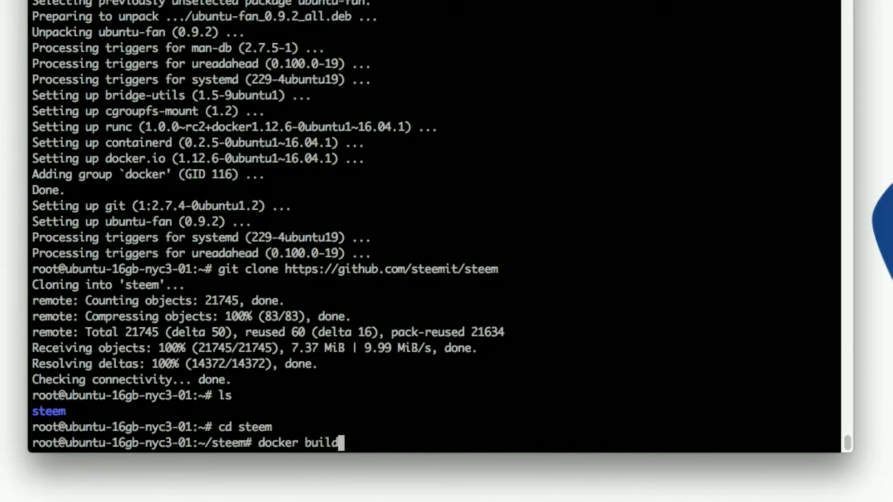
# Build a Docker image tagged steem from the cloned steemit/steem source.
pyautogui.write('-t=steem')
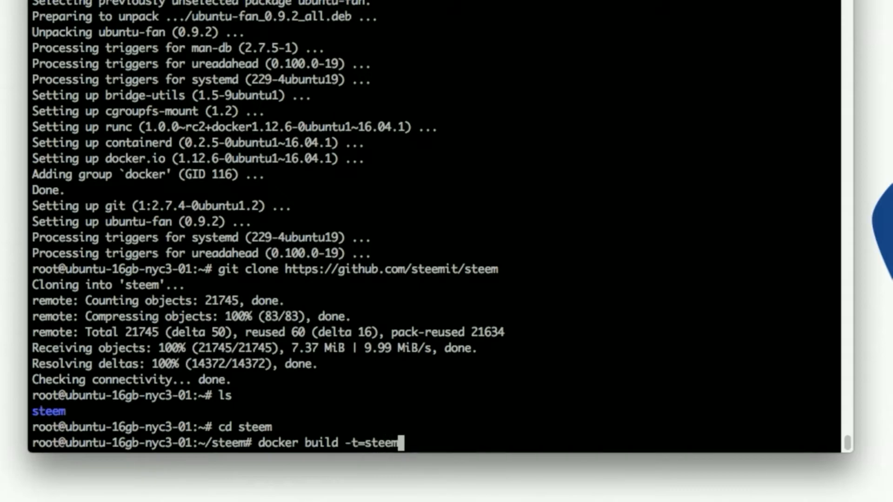
pyautogui.write('it/steem')
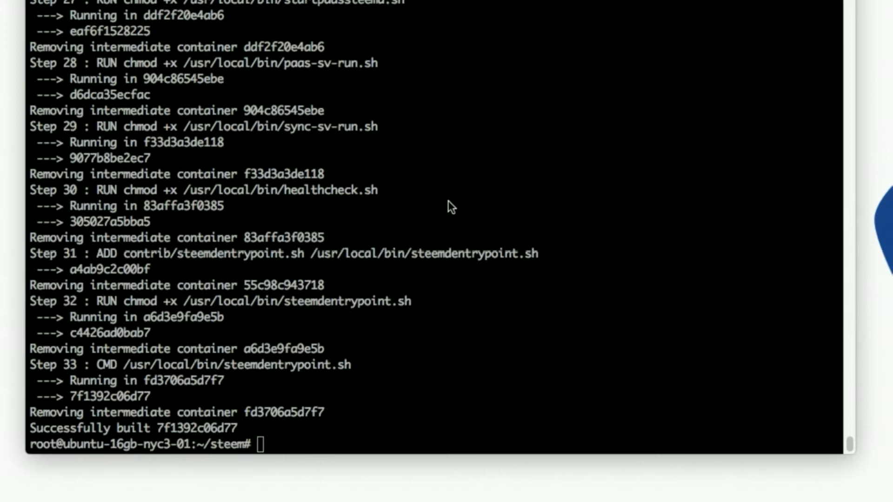
pyautogui.moveTo(51, 430)
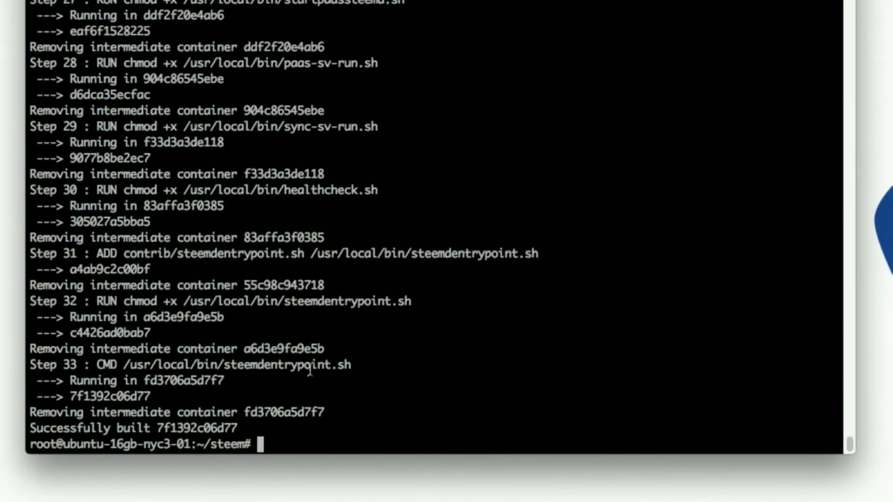
# Return home and create the blockchain and steemwallet folders, then begin the docker command.
pyautogui.write('cd')
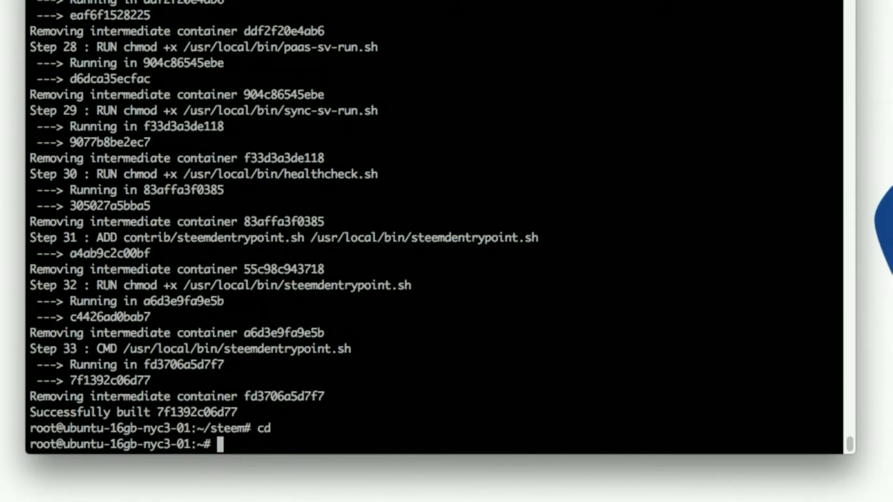
pyautogui.write('mkdir blockchain')
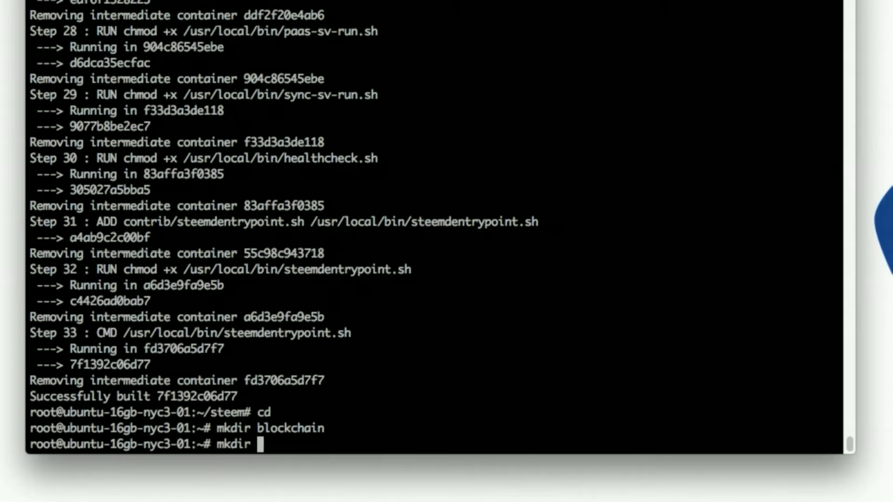
pyautogui.write('steemwallet')
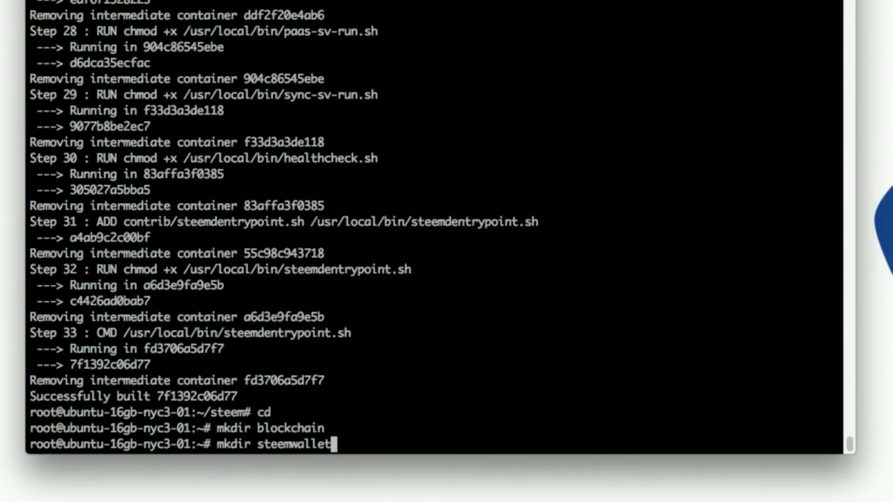
pyautogui.press('Return')
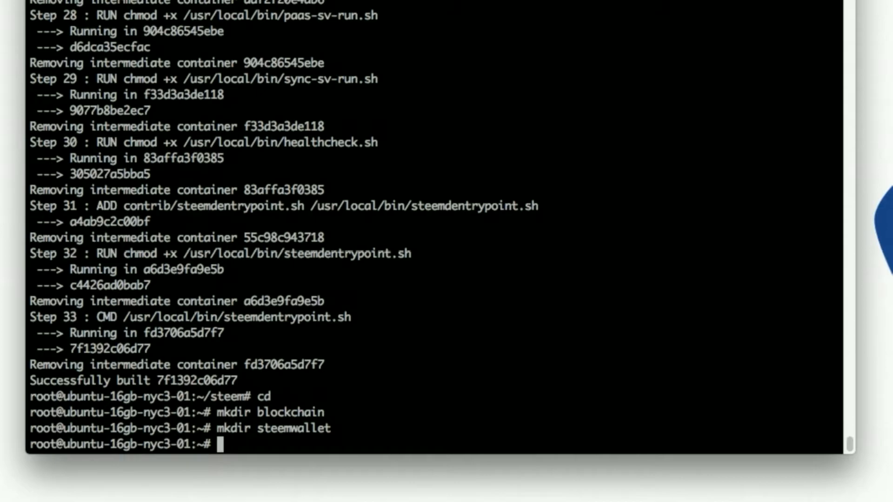
pyautogui.write('docker run -')
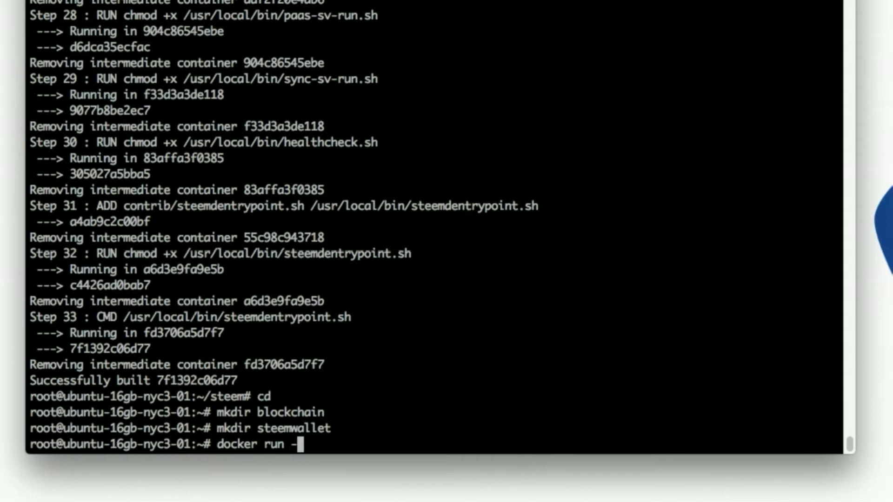
# Start a docker run -d command named steemd-exchange with --env TRACE_ACCOUNT=steemitblog.
pyautogui.write('d')
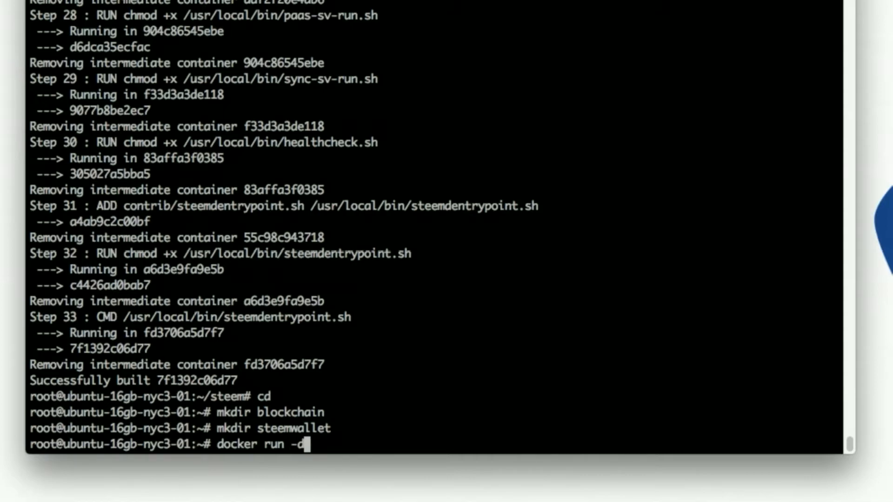
pyautogui.write('--name')
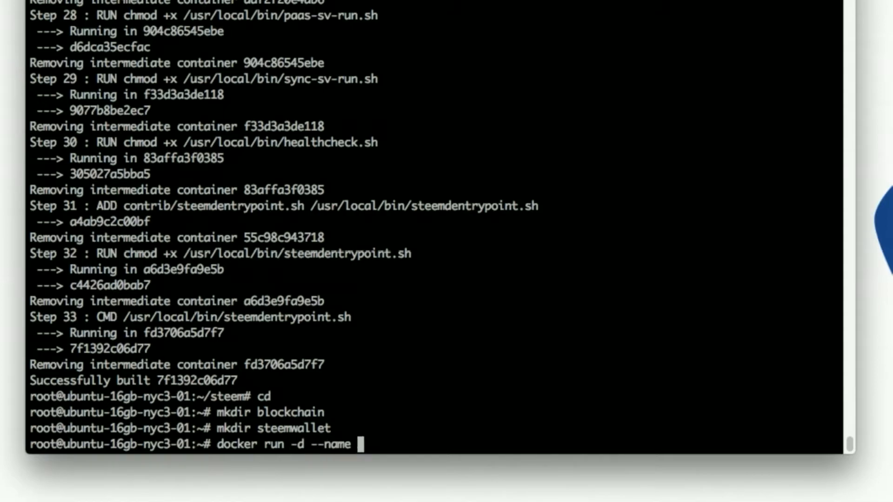
pyautogui.write('steemd-e')
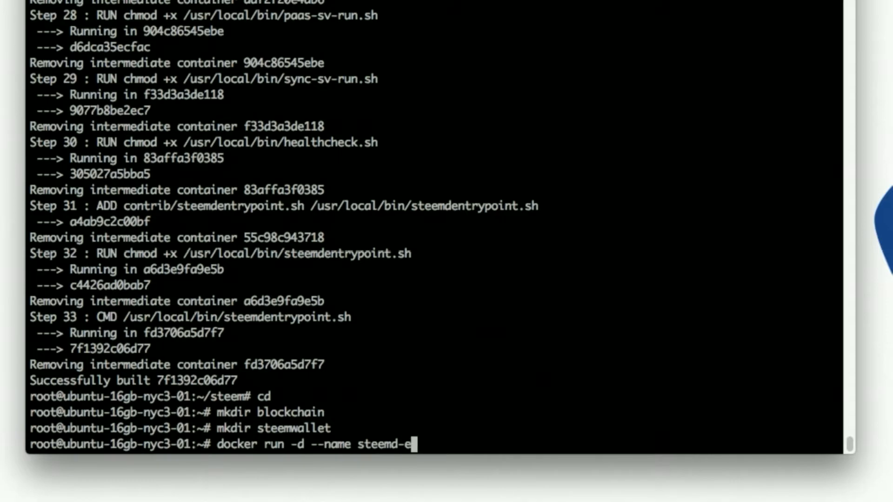
pyautogui.write('xchange')
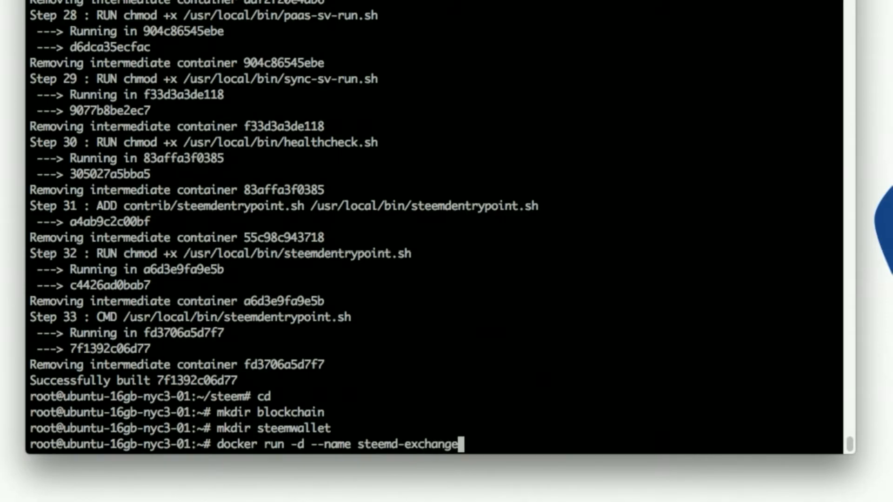
pyautogui.write('--env')
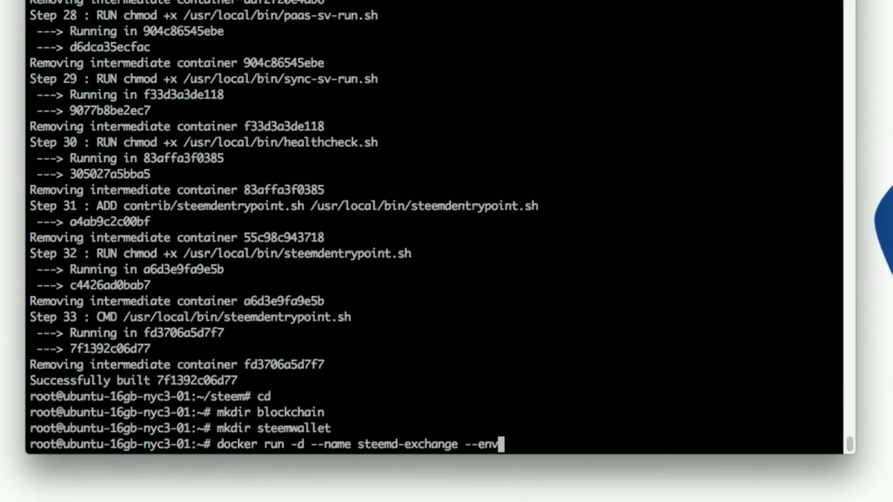
pyautogui.write('TRACE_')
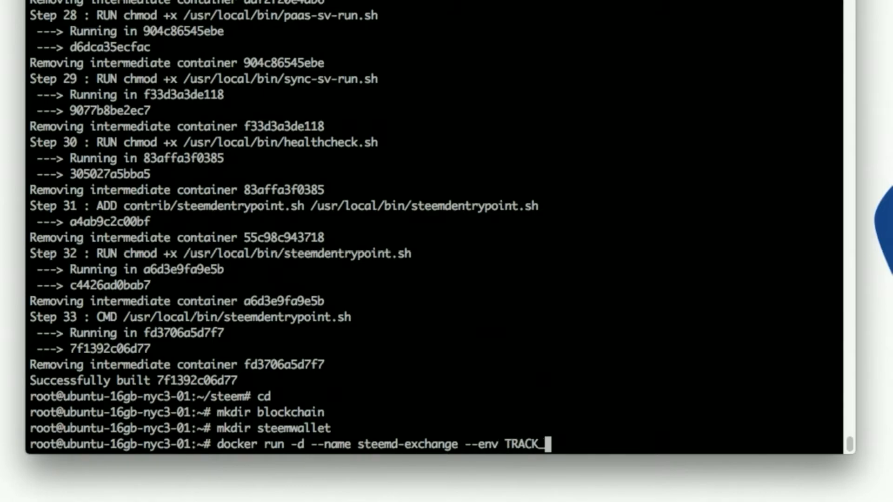
pyautogui.write('ACCOUNT')
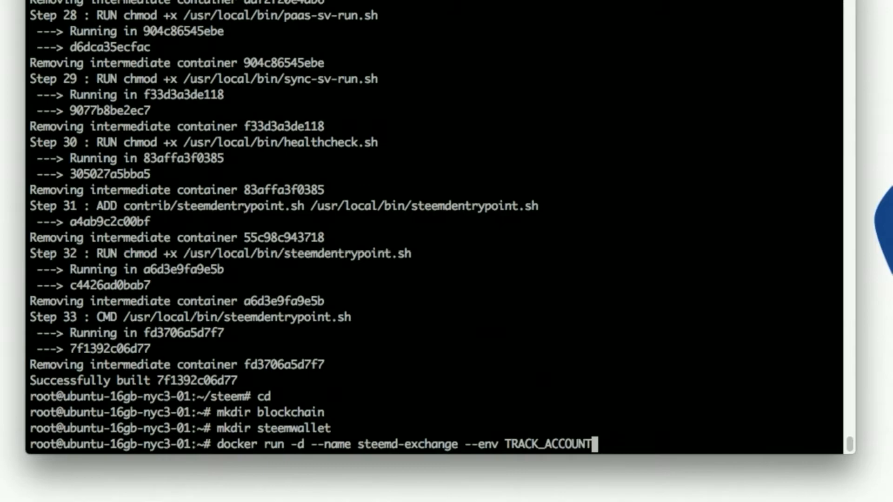
pyautogui.write('=')
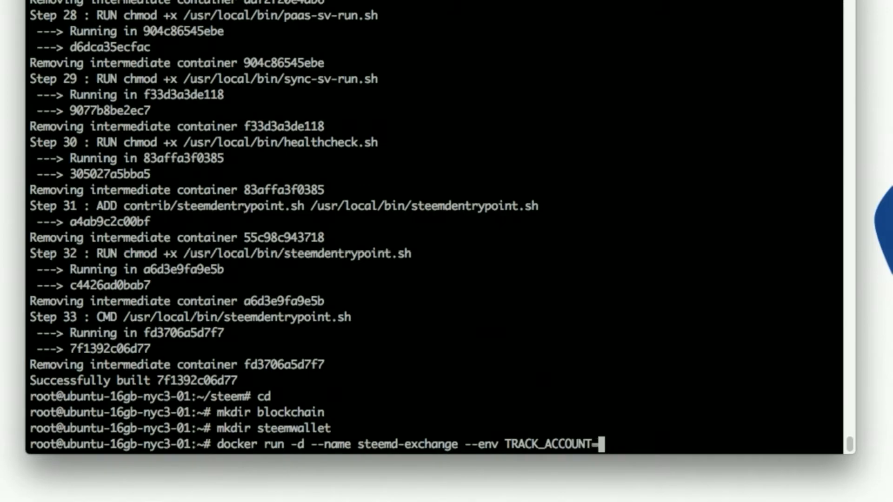
pyautogui.write('steemit')
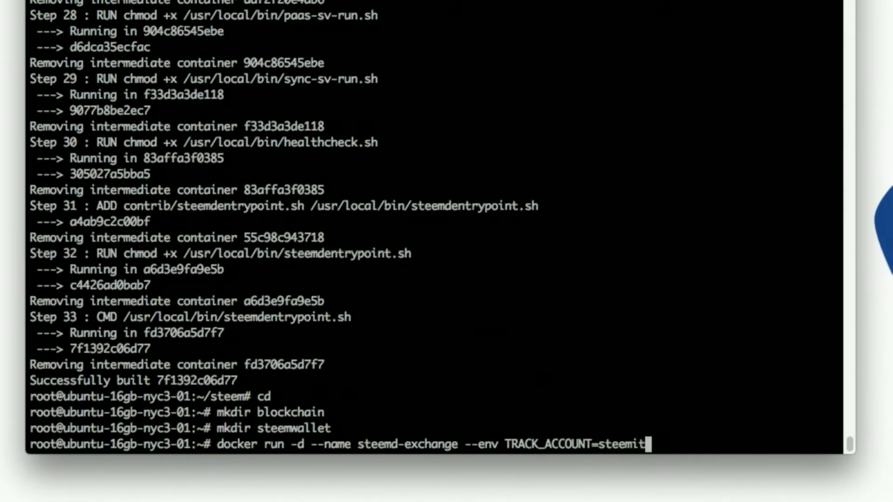
pyautogui.write('blog')
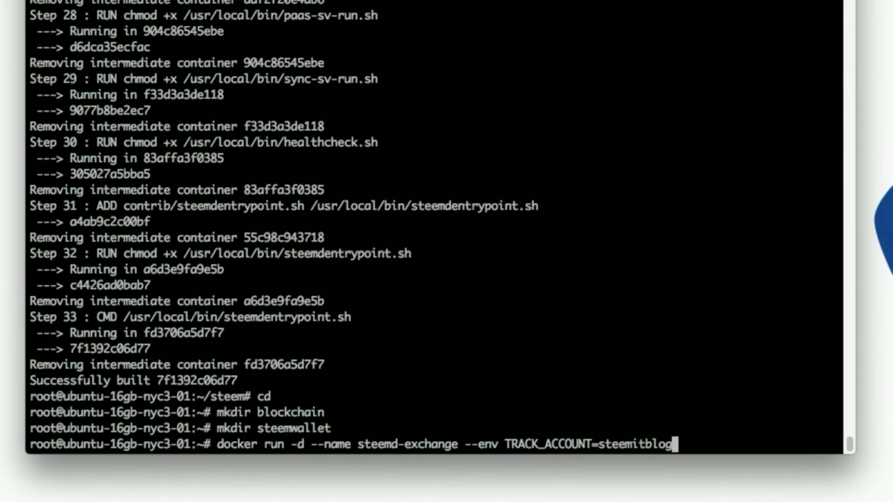
# Publish ports 2001:2001 and 8090:8090 for the container.
pyautogui.write('-p')
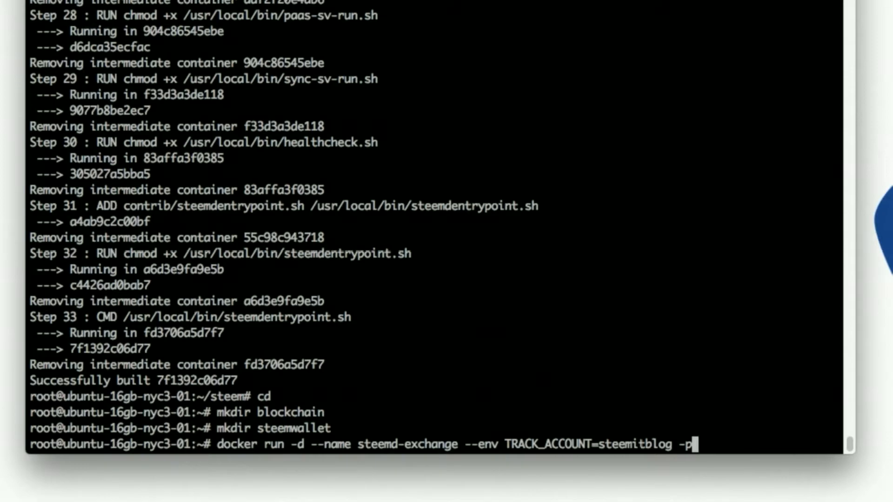
pyautogui.write('2001:')
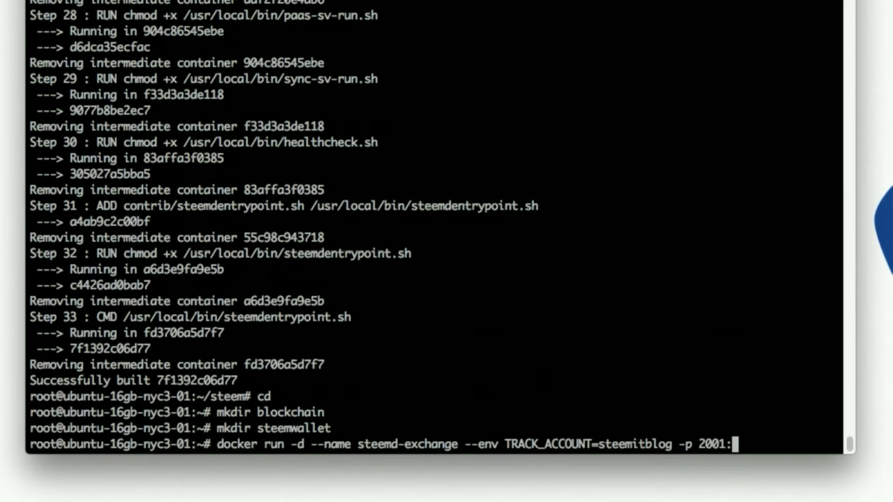
pyautogui.write('2001')
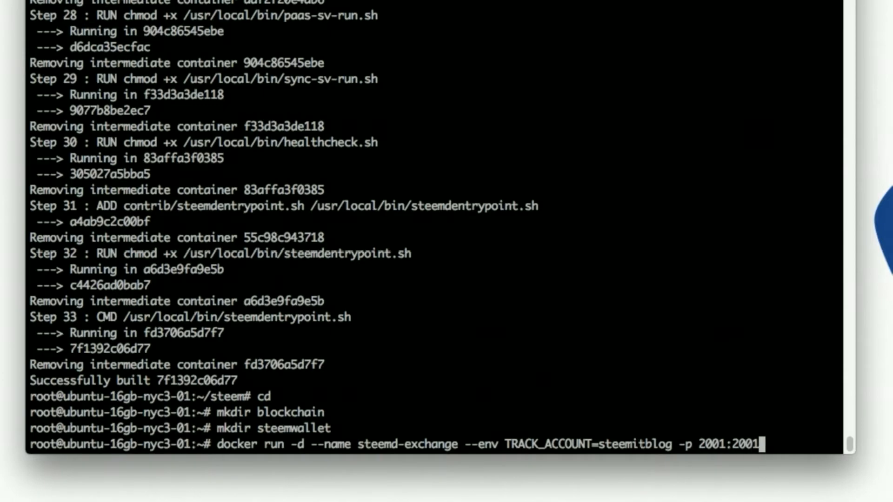
pyautogui.write('-p')
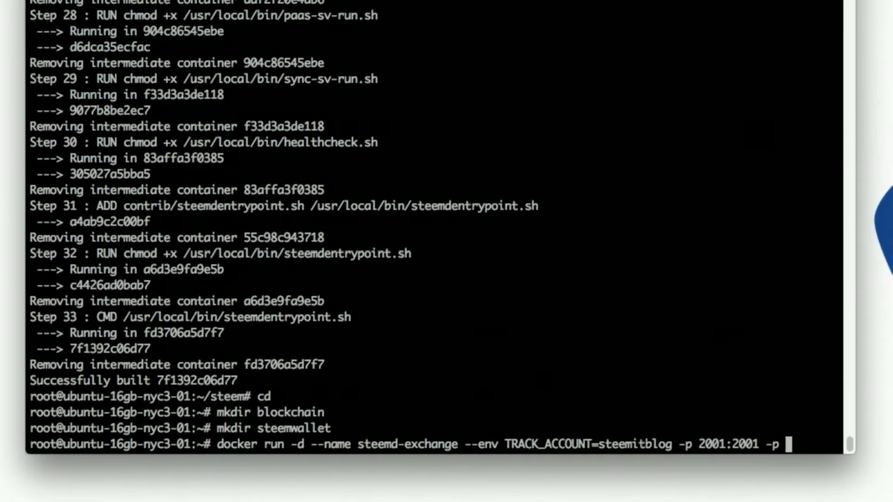
pyautogui.write('8090')
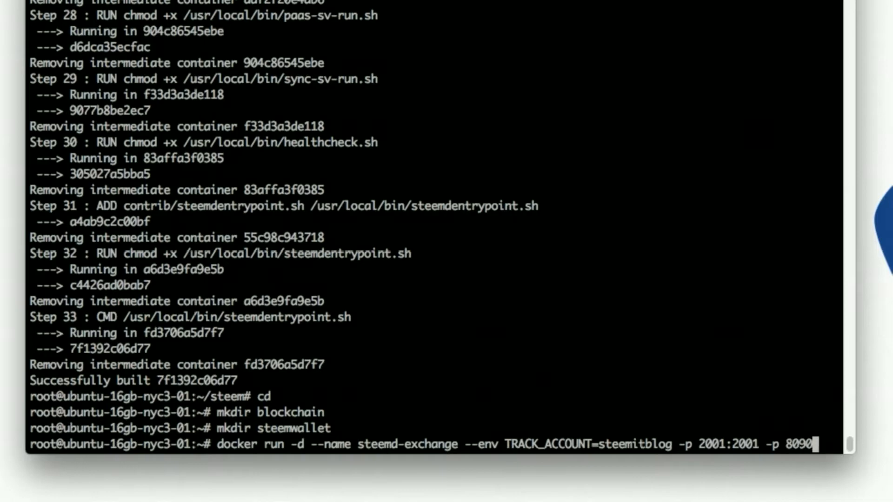
pyautogui.write(':8090')
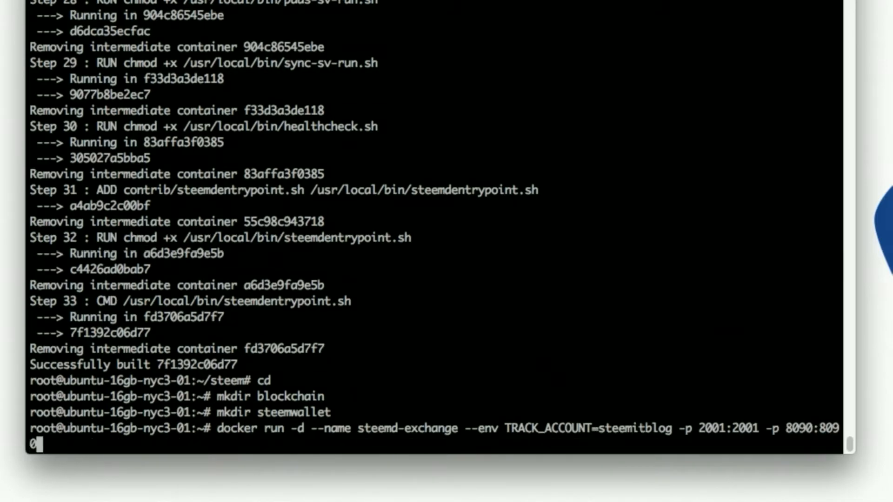
# Mount /root/steemwallet to /var/steemwallet inside the container.
pyautogui.write('-v')
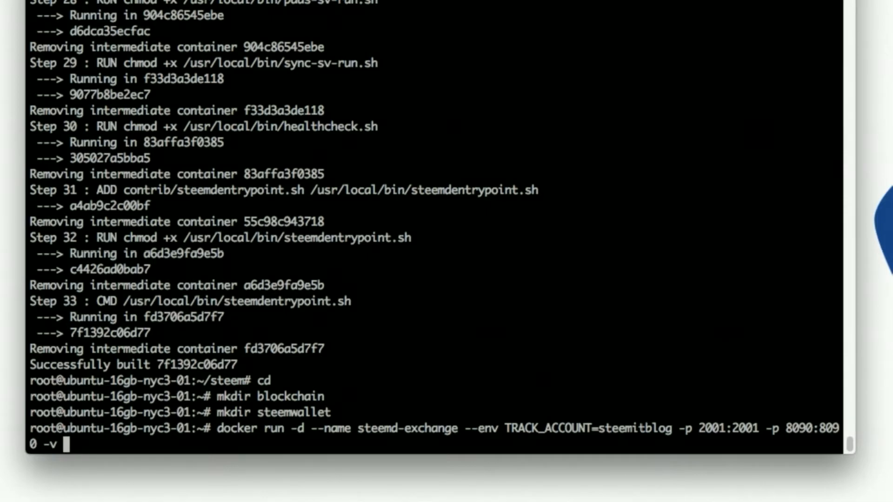
pyautogui.write('/r')
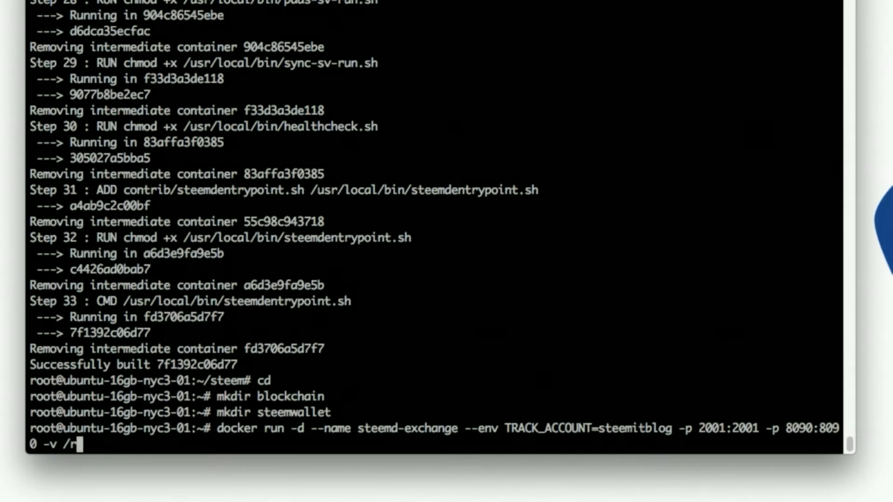
pyautogui.write('oot/')
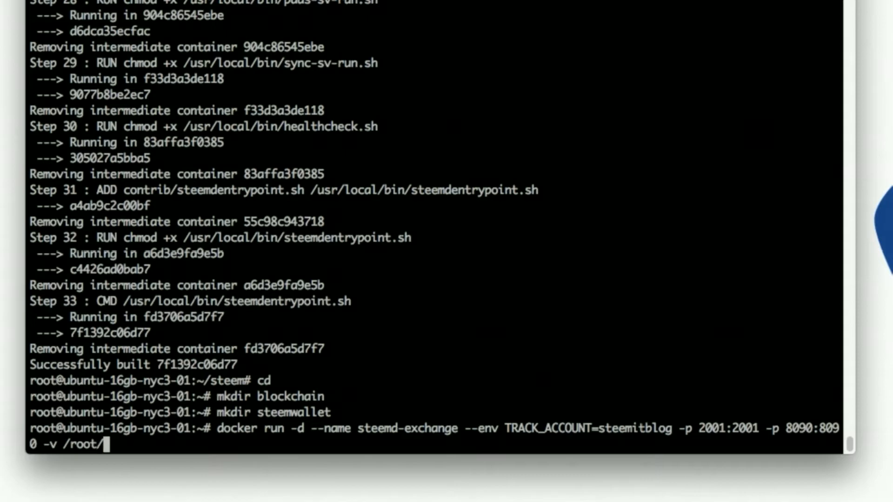
pyautogui.write('steem')
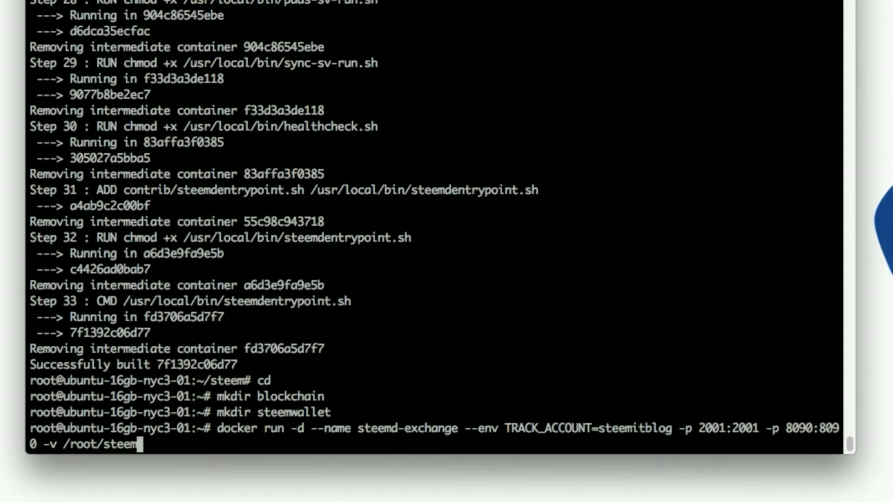
pyautogui.write('wallet:/')
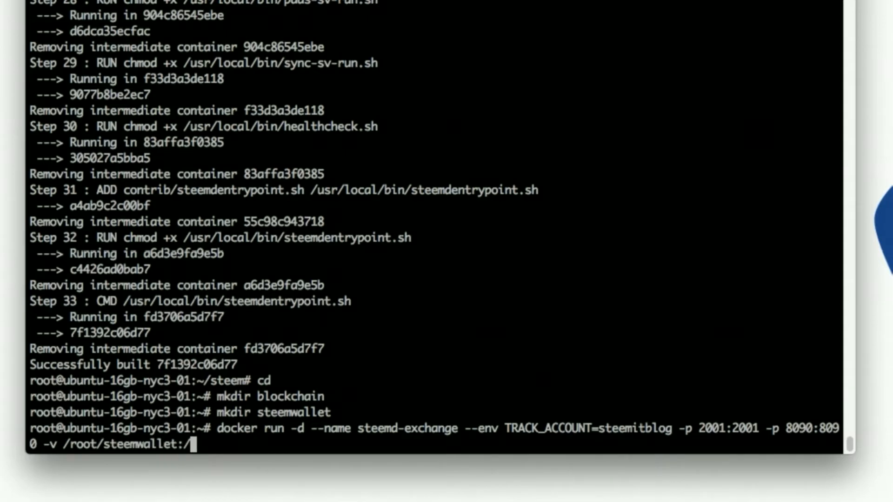
pyautogui.write('var/')
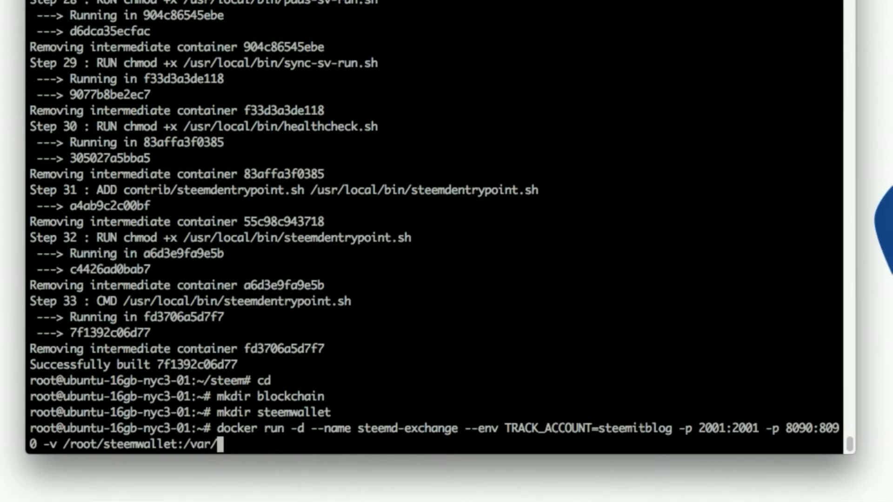
pyautogui.write('stemw')
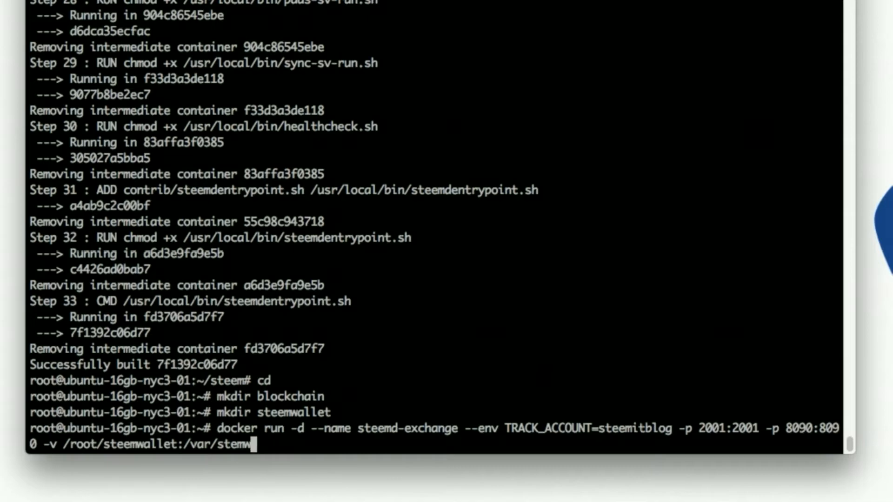
pyautogui.write('allet')
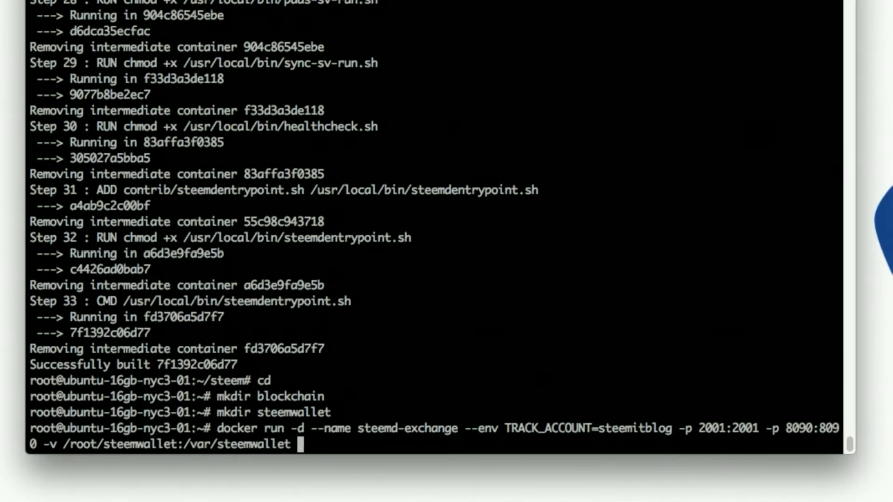
# Mount /root/blockchain to /var/lib/steemd/blockchain inside the container.
pyautogui.write('-v')
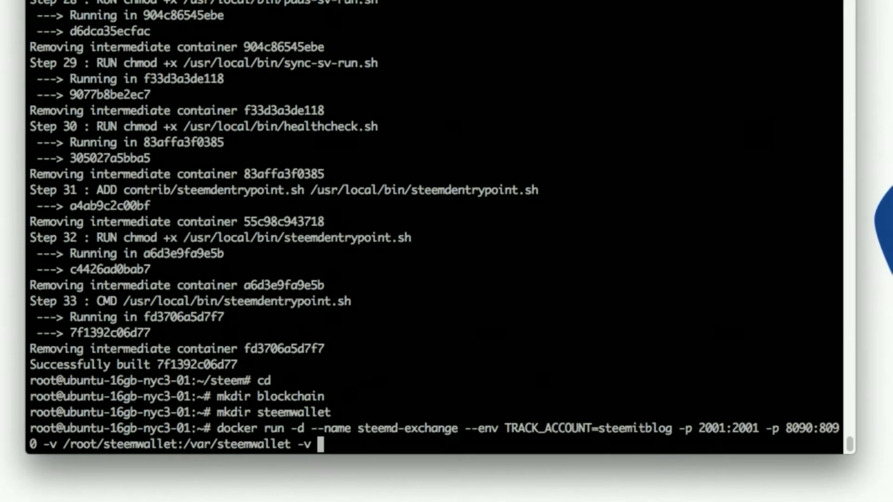
pyautogui.write('/root')
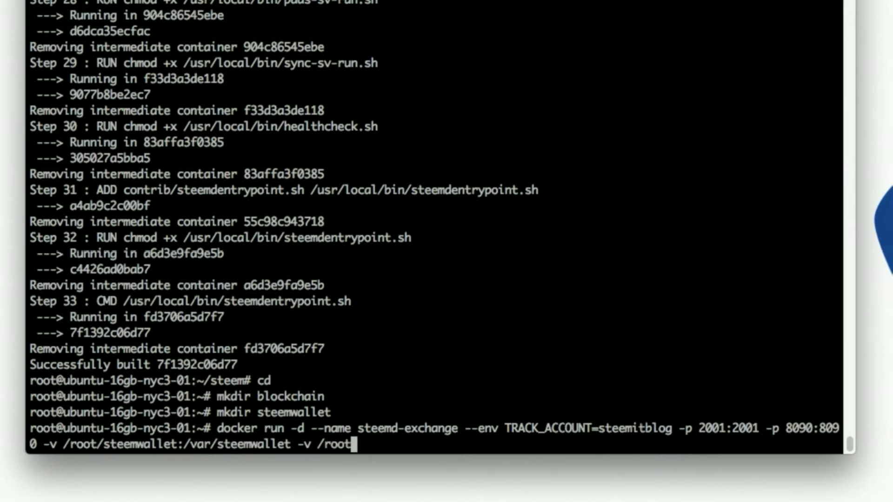
pyautogui.write('blockchain:')
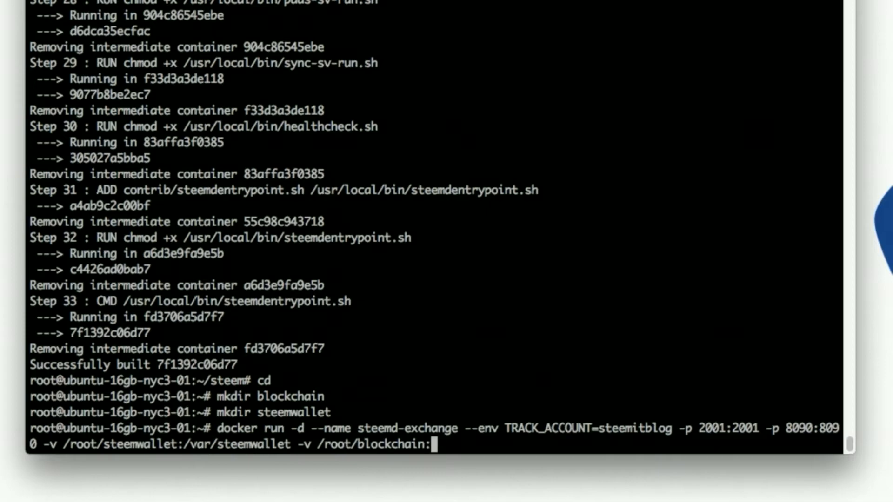
pyautogui.write('/var')
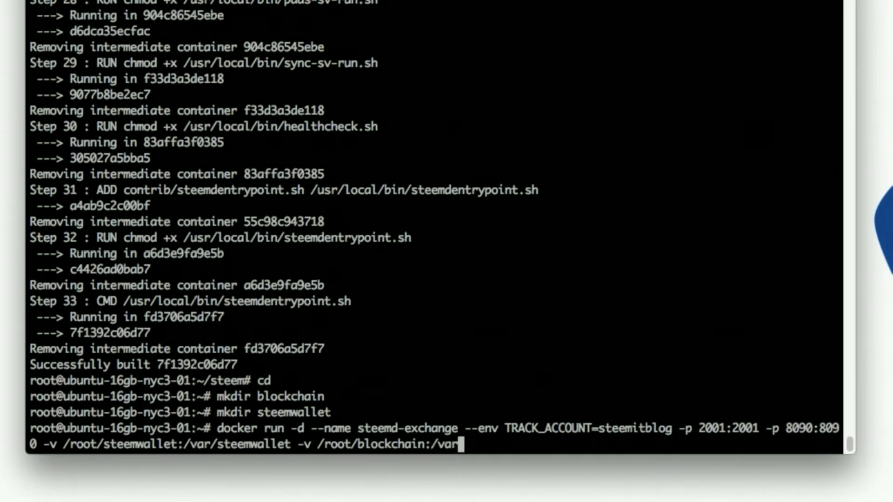
pyautogui.write('li')
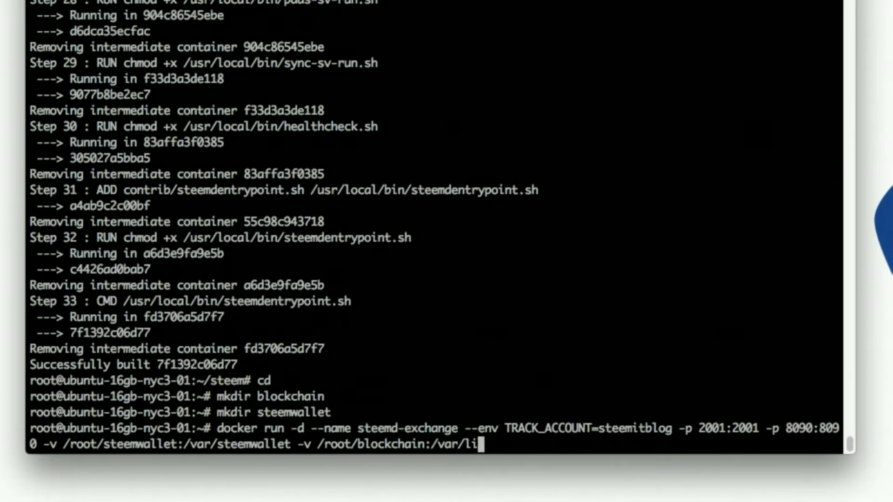
pyautogui.write('b/steemd/')
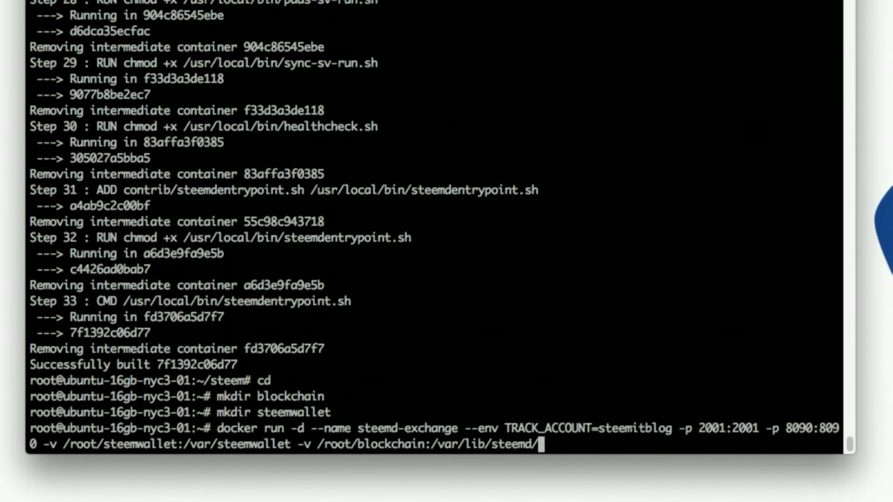
pyautogui.write('blockchain')
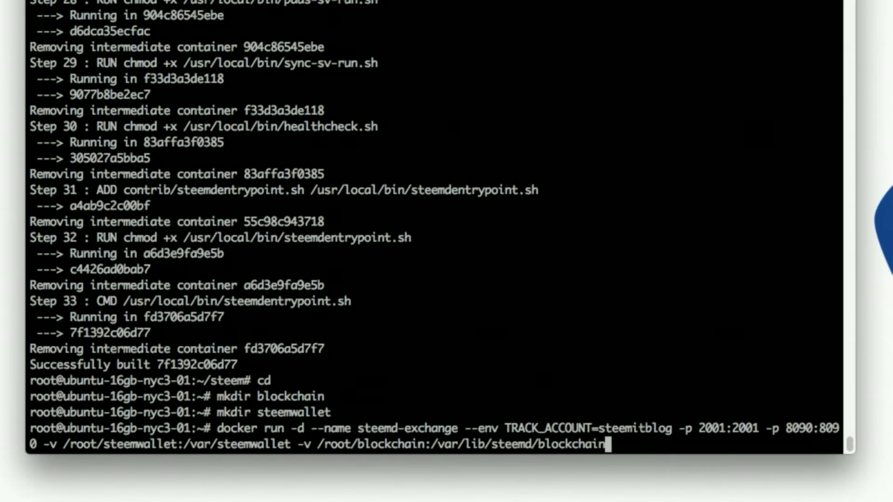
# Add --restart always with the steemit/steem image and launch the detached container.
pyautogui.write('--restart alw')
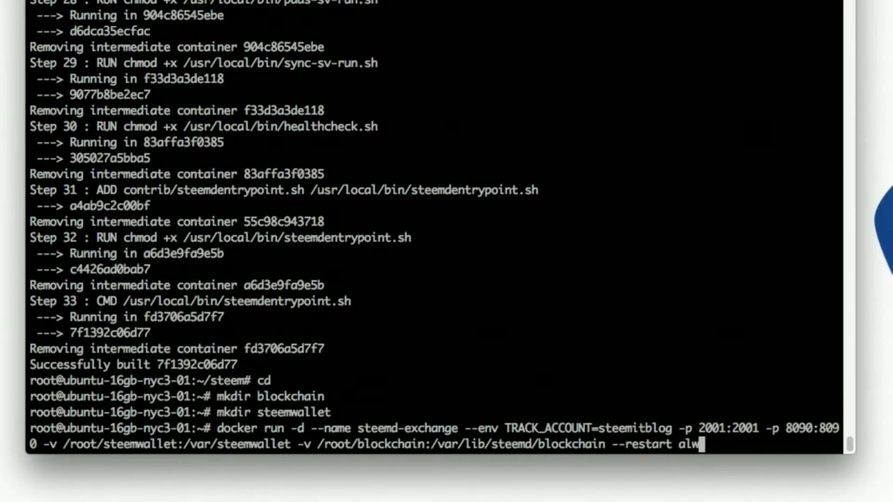
pyautogui.write('ays')
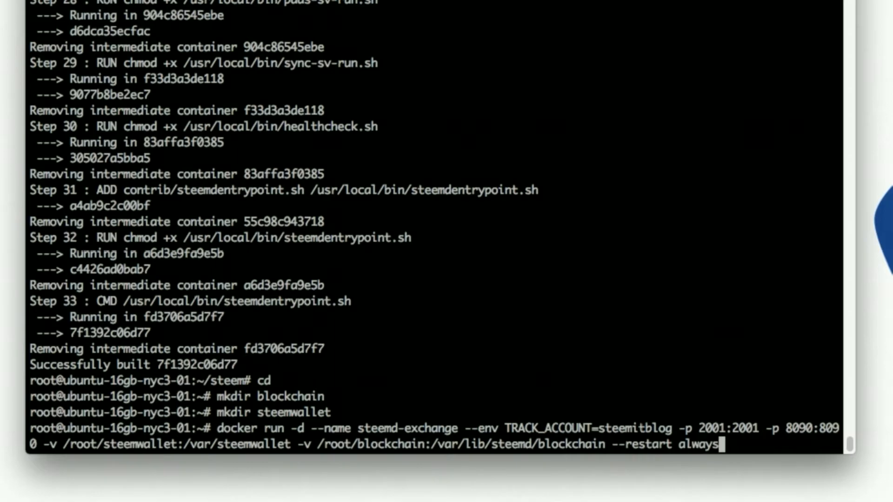
pyautogui.write('steemit/')
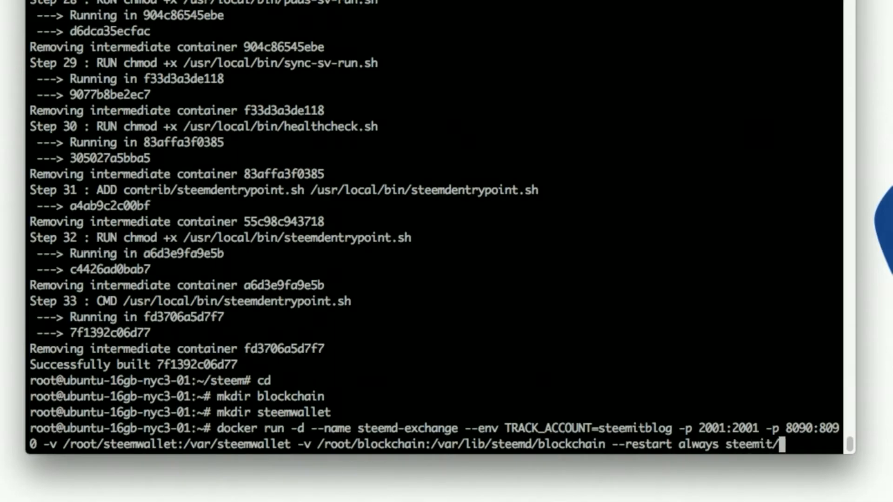
pyautogui.write('steem')
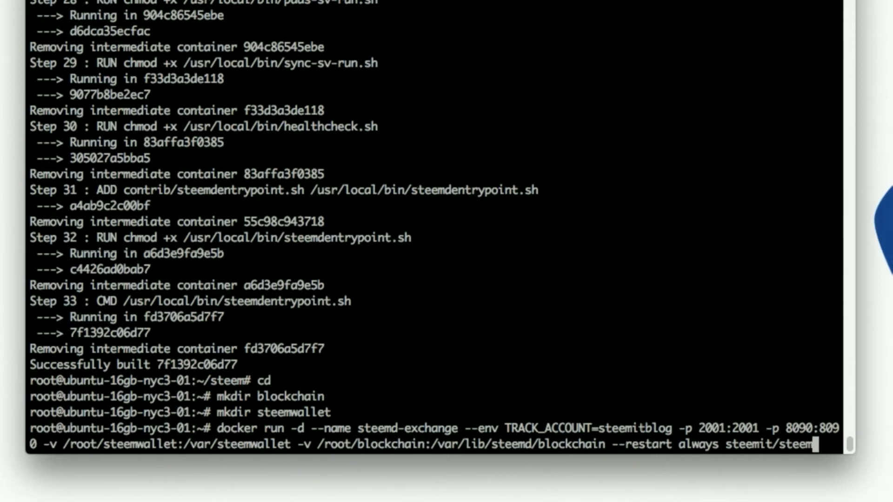
pyautogui.press('Return')
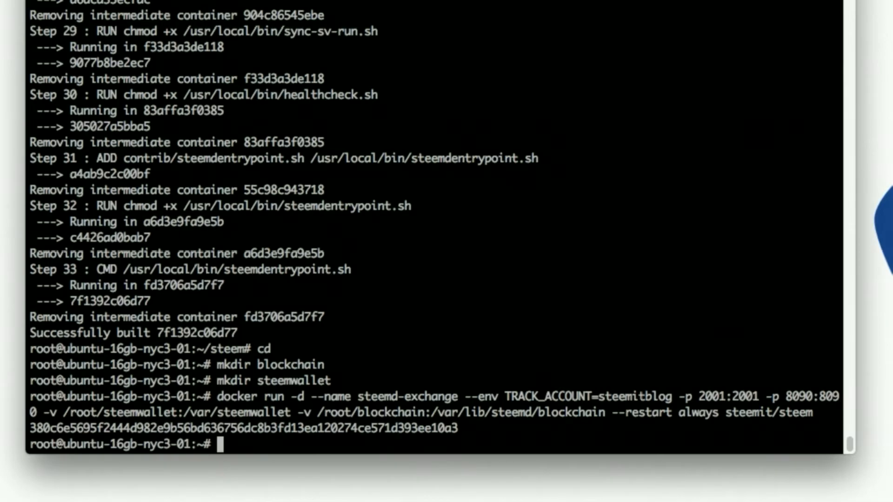
# Check the container with docker ps, then follow the steemd-exchange logs with docker logs -f.
pyautogui.write('dok')
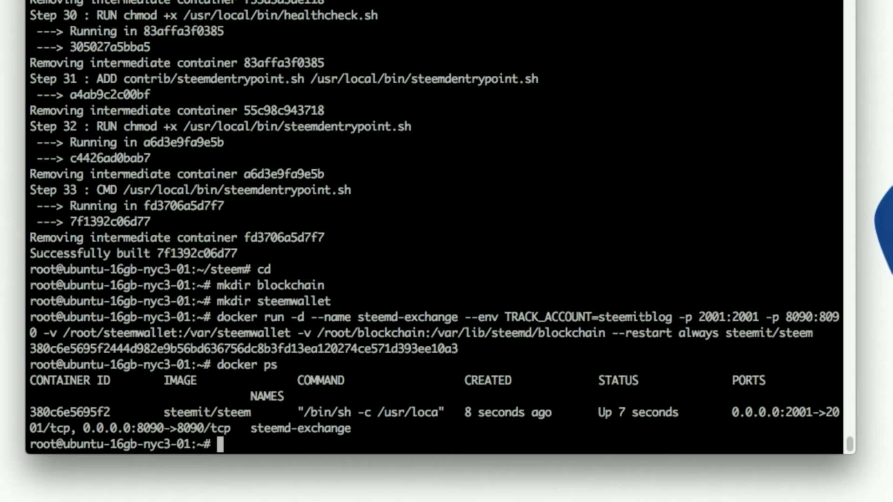
pyautogui.write('docker logs')
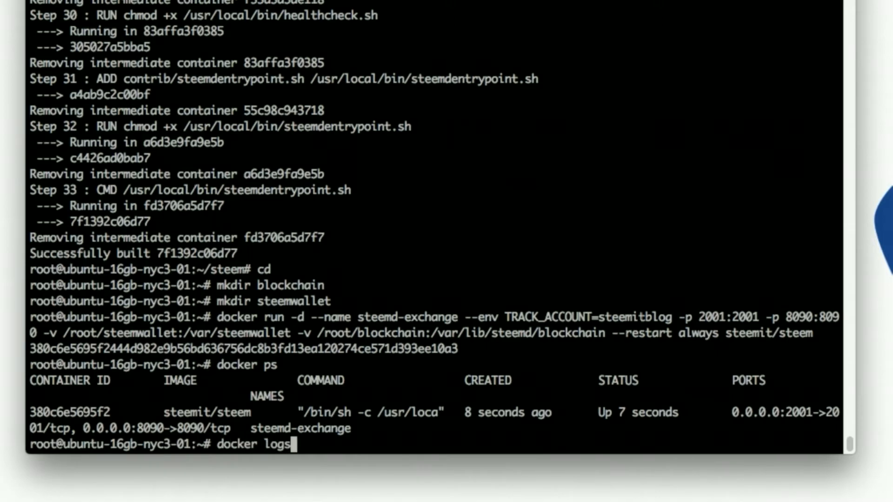
pyautogui.write('-f')
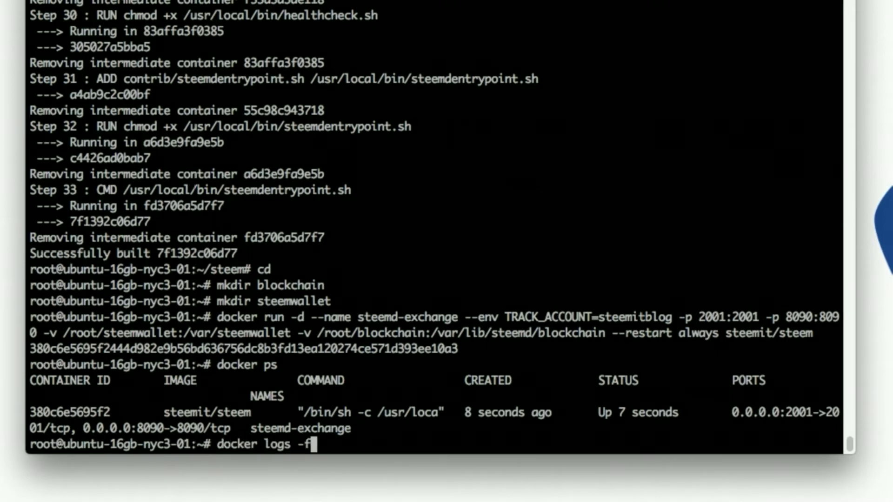
pyautogui.write('stee')
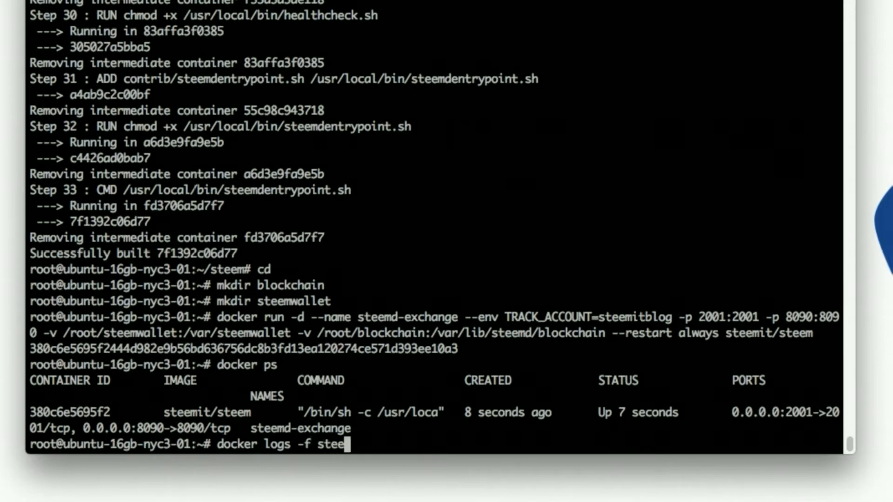
pyautogui.write('md-exchange')
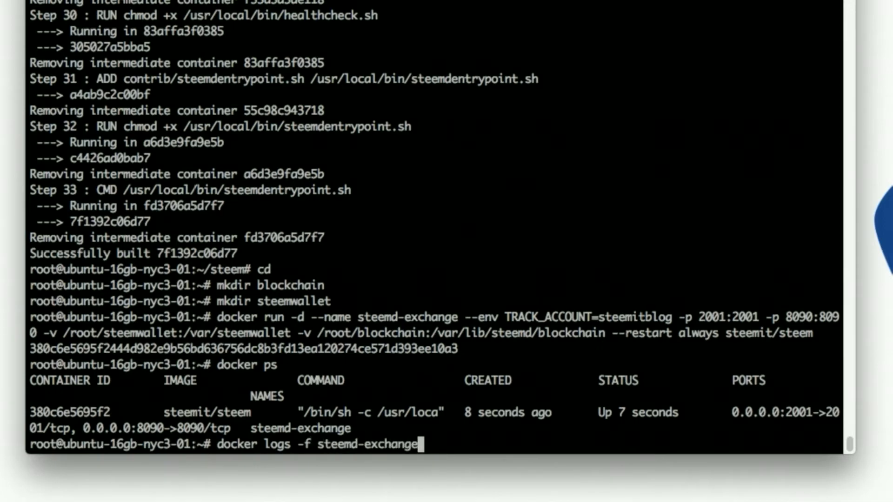
pyautogui.press('Enter')
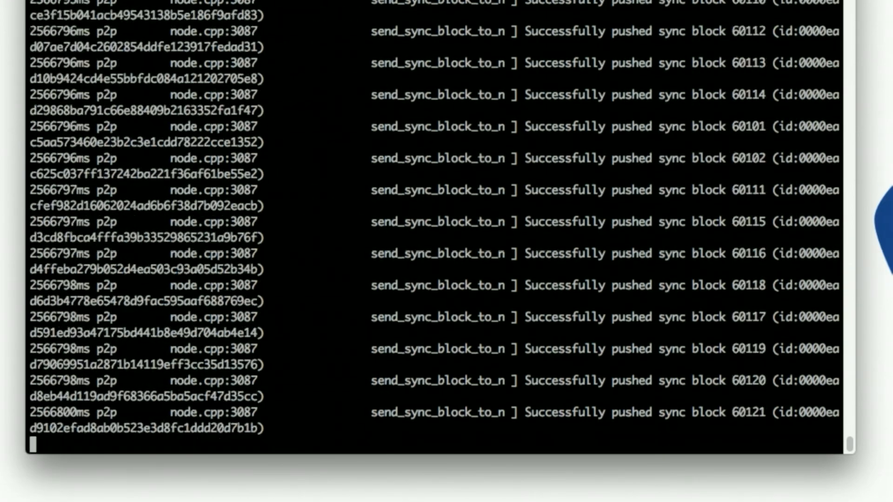
# Stop following the sync log stream with Ctrl+C, returning to the prompt.
pyautogui.press('ctrl+c')
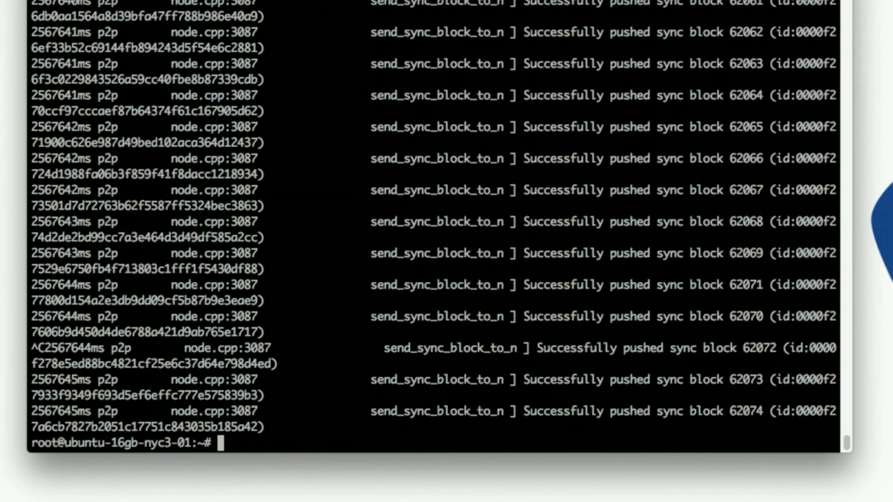
# Begin docker exec -it against the steemd-exchange container.
pyautogui.write('docker e')
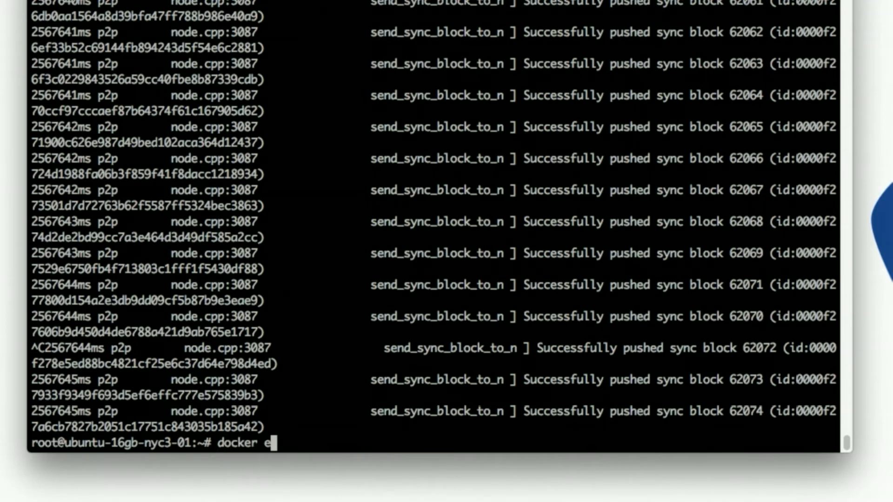
pyautogui.write('xec')
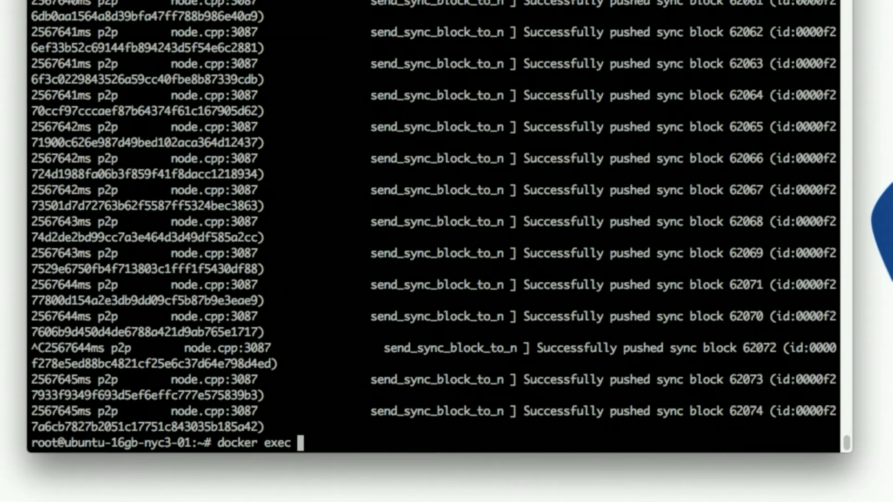
pyautogui.write('-it')
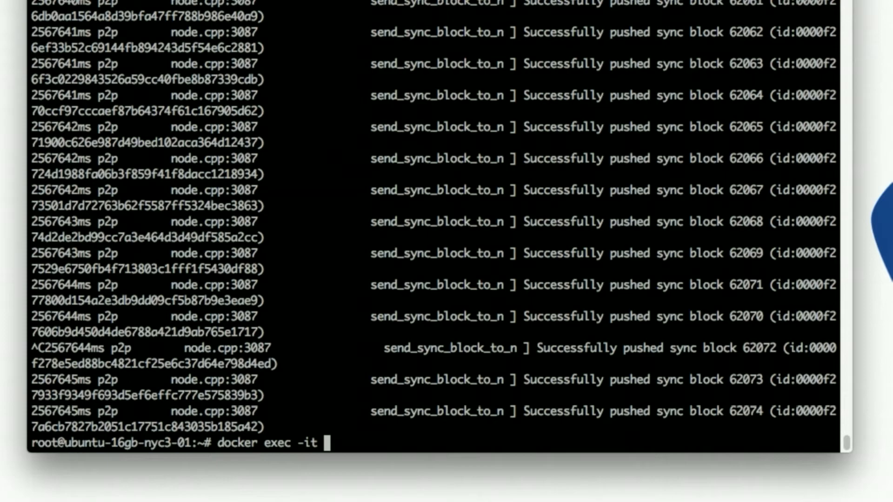
pyautogui.write('steemd')
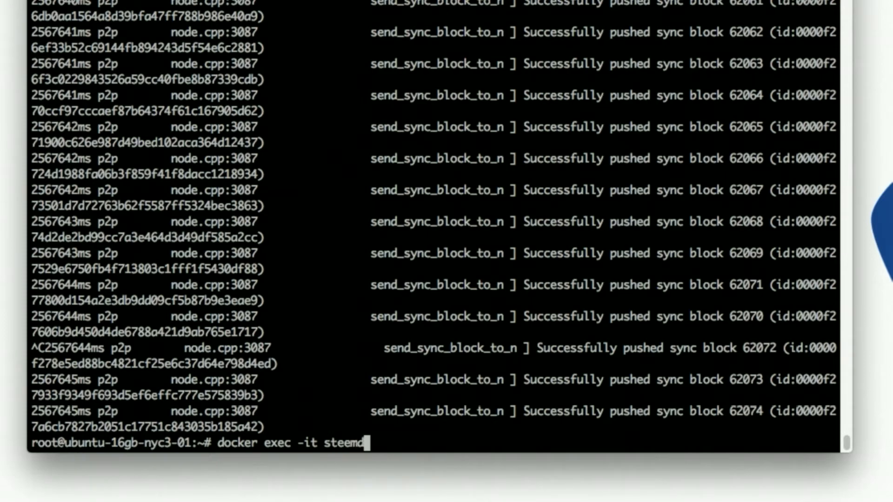
pyautogui.write('-exchange')
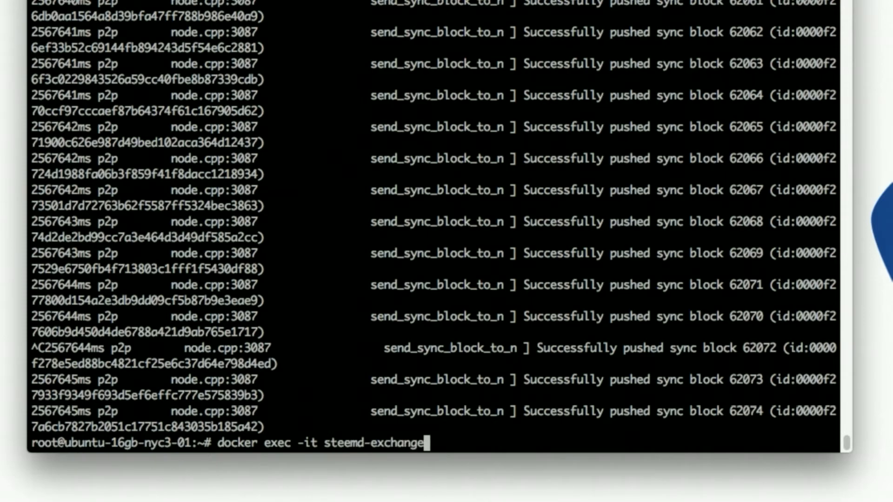
# Specify /usr/local/steemd-default/bin/cli_wallet with wallet file /var/steemwallet/wallet.json.
pyautogui.write('/usr')
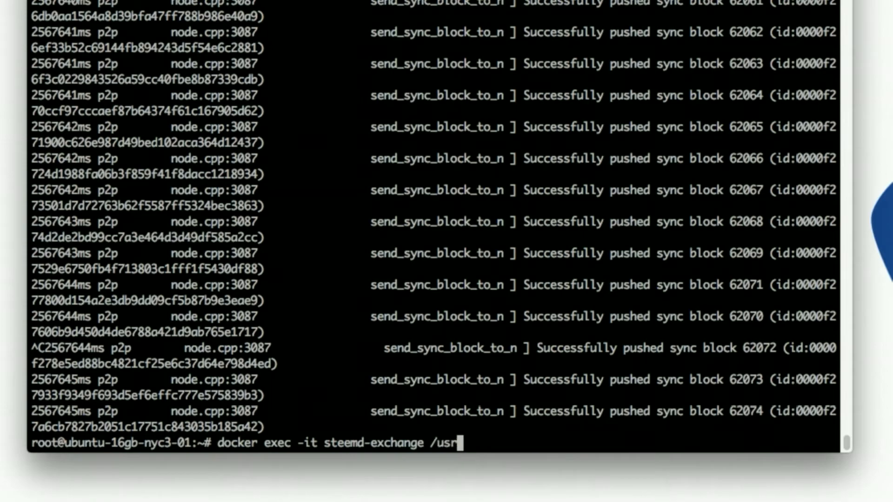
pyautogui.write('local/')
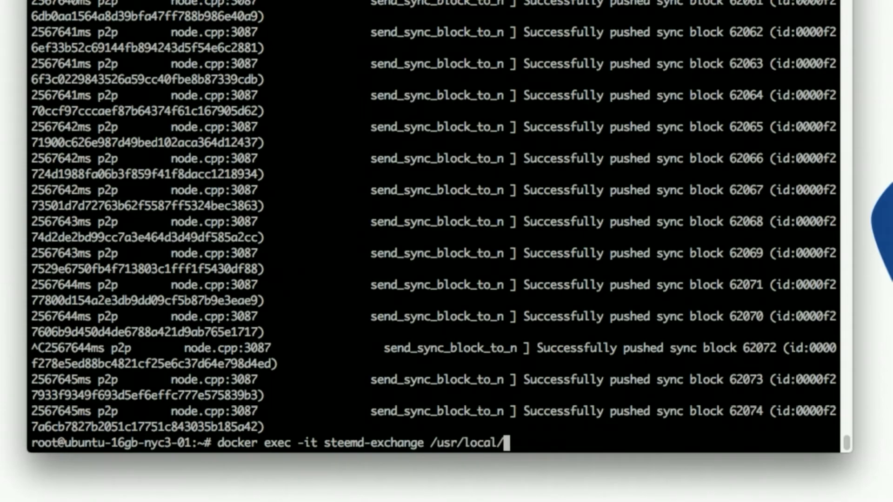
pyautogui.write('steemd-default')
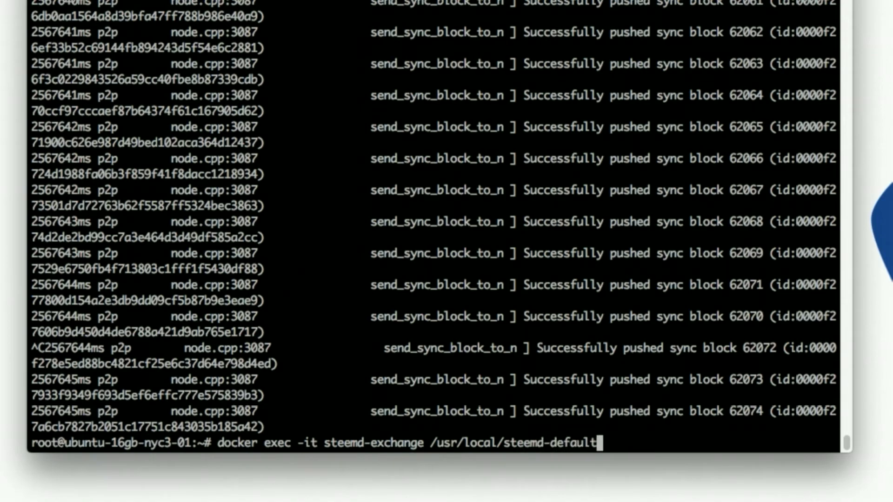
pyautogui.write('/bin/clie')
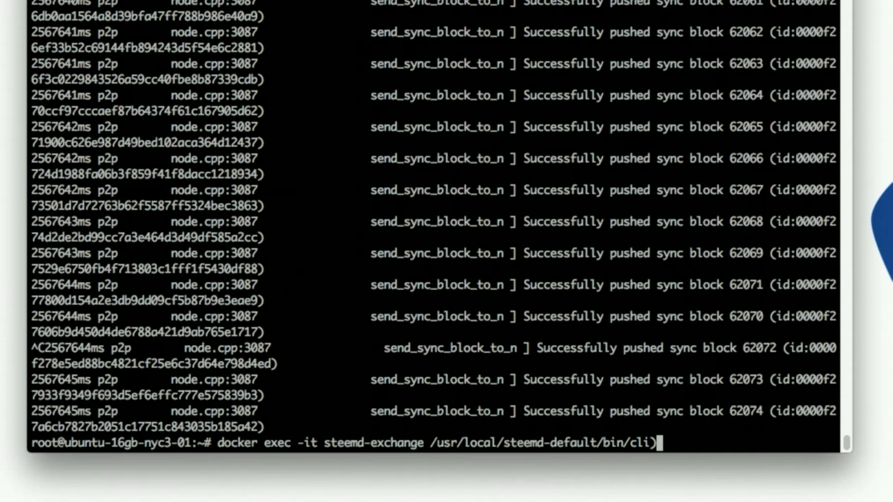
pyautogui.write('_wallet')
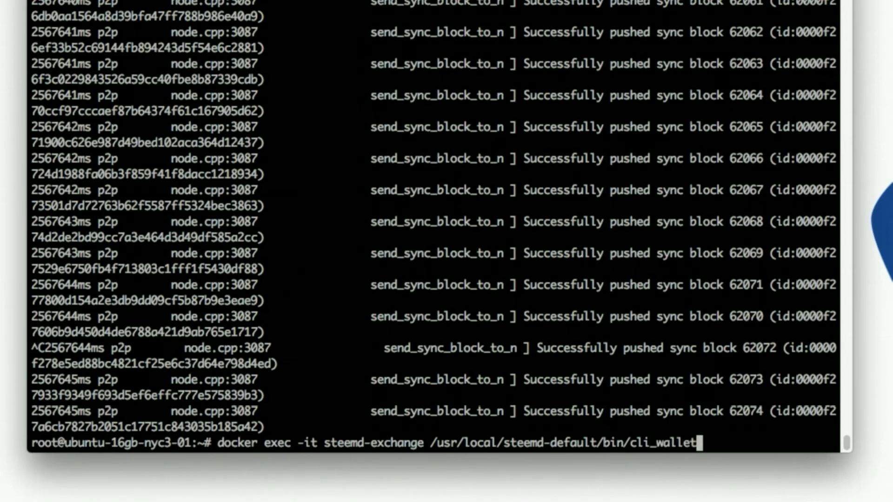
pyautogui.write('-w /var')
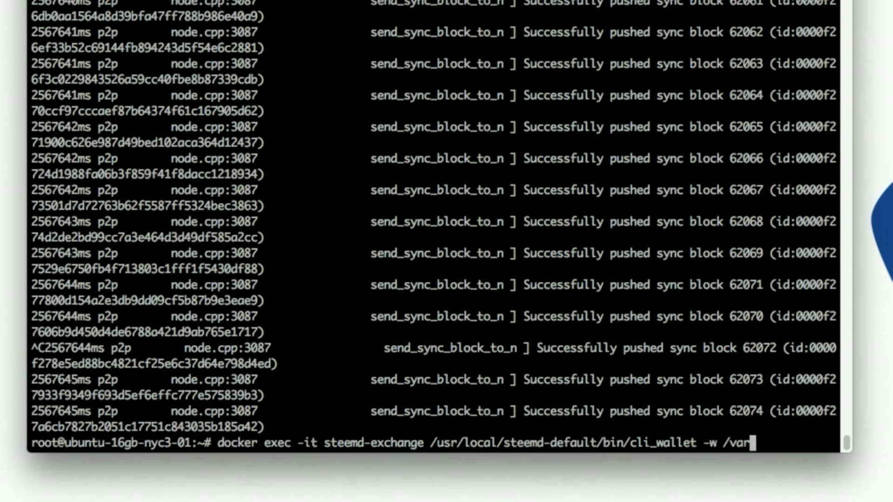
pyautogui.write('/steemwallet/wa')
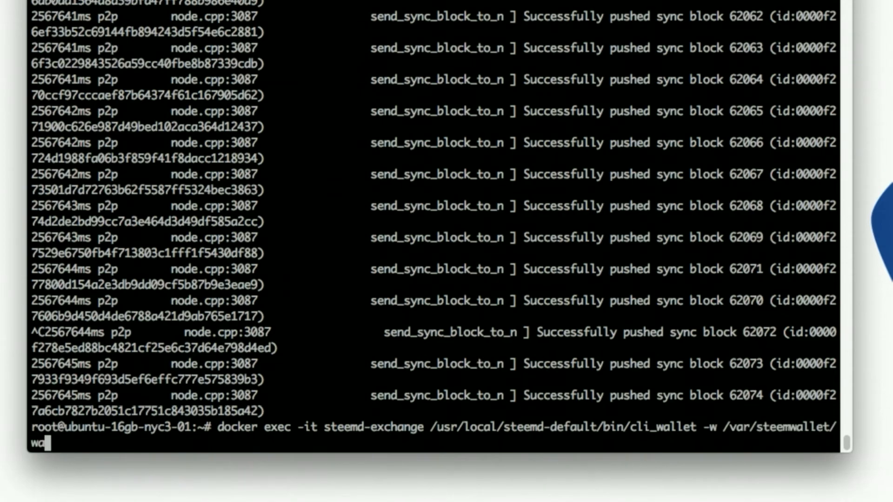
pyautogui.write('llet.json')
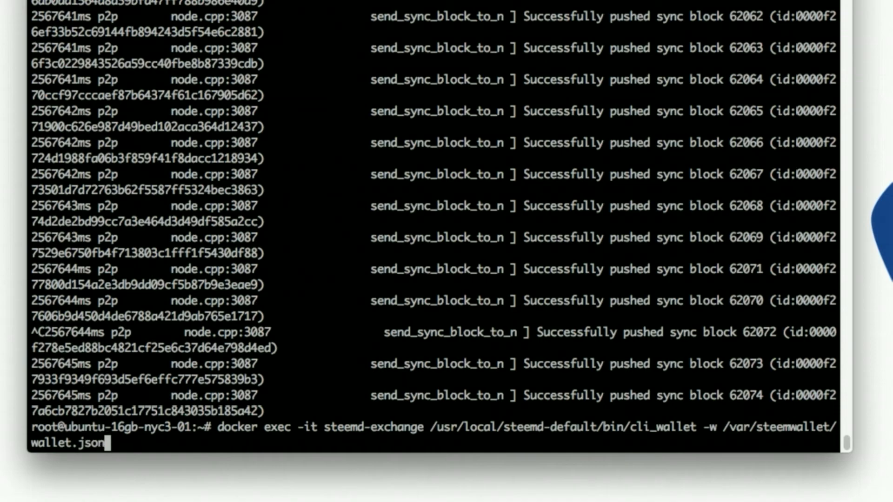